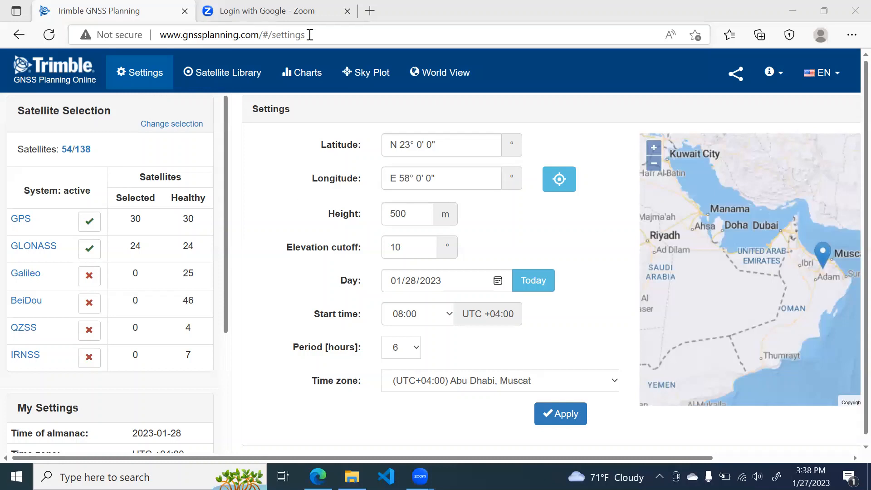
pyautogui.moveTo(216, 34)
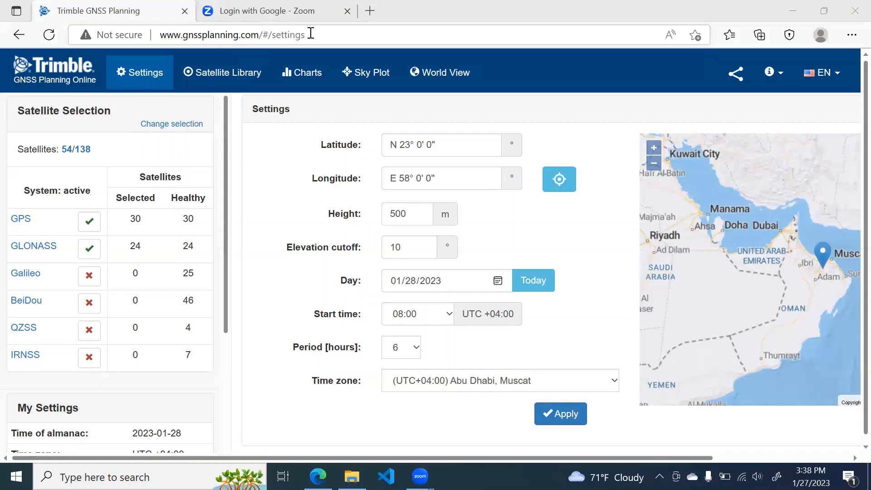
pyautogui.click(233, 35)
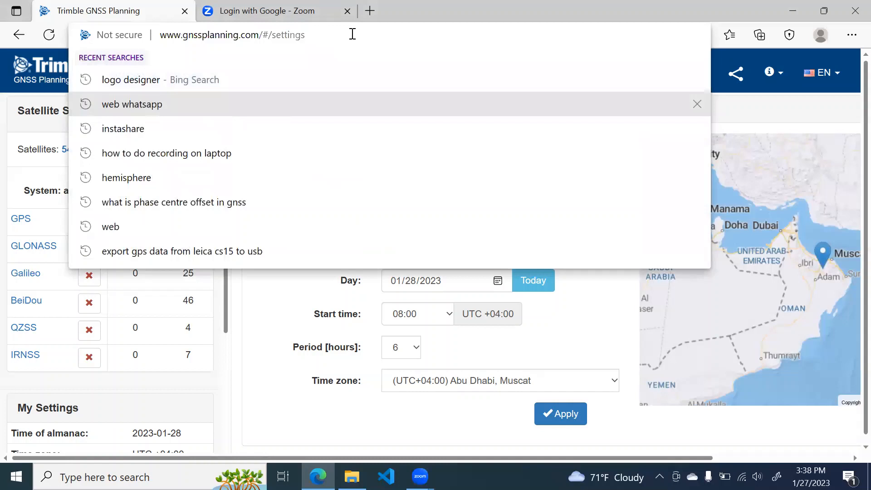
pyautogui.write('www.gnssplanning.com')
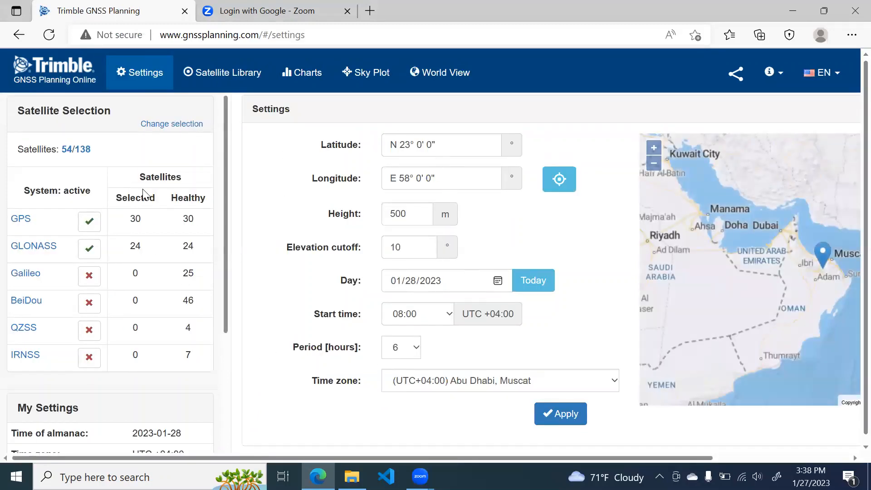
pyautogui.moveTo(218, 111)
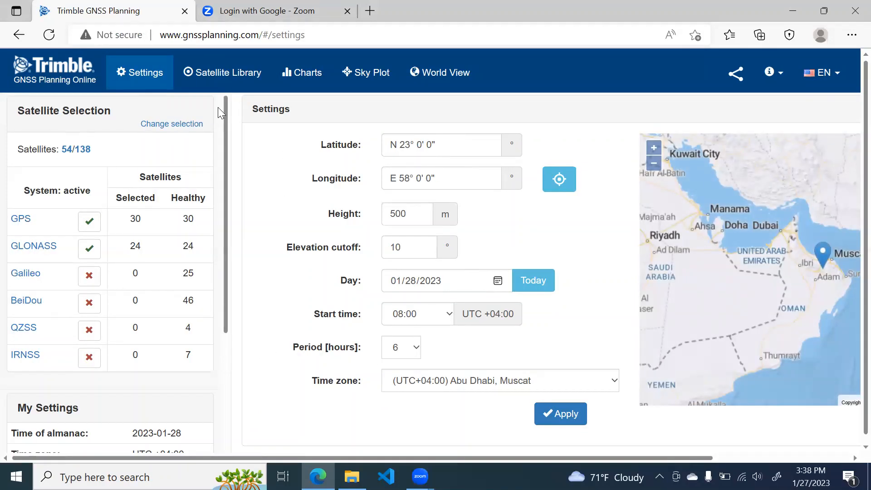
pyautogui.moveTo(304, 294)
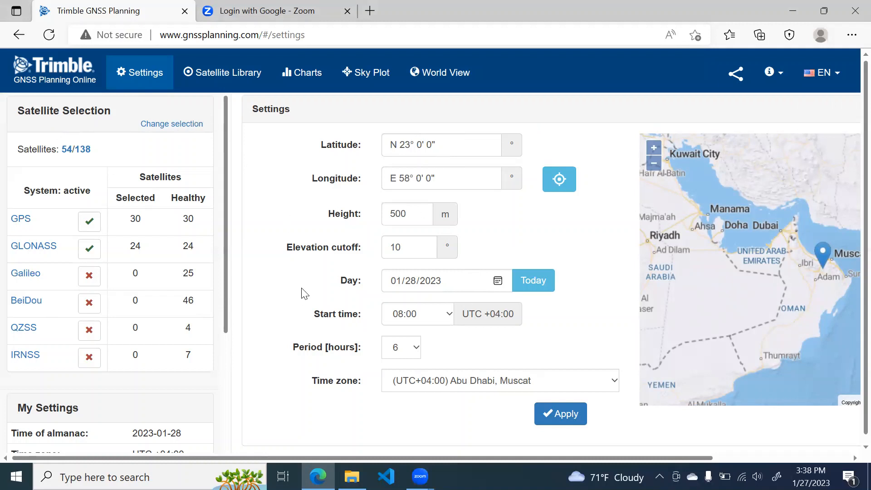
pyautogui.moveTo(261, 121)
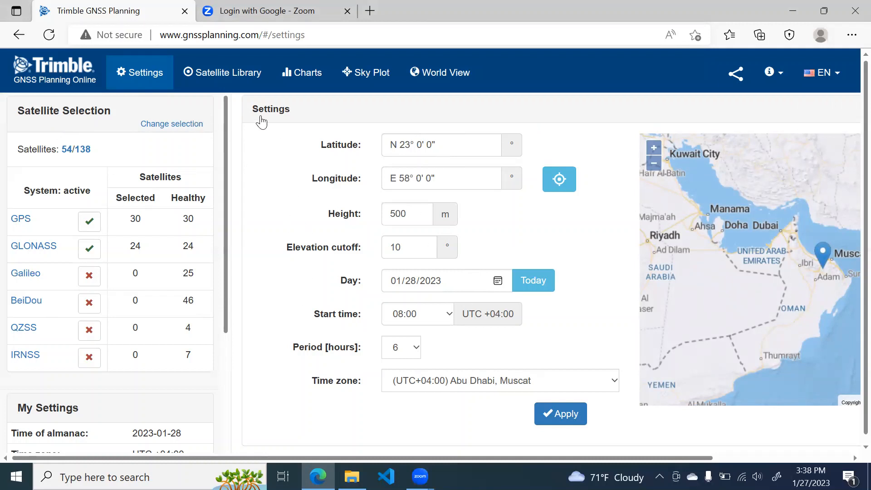
pyautogui.moveTo(360, 161)
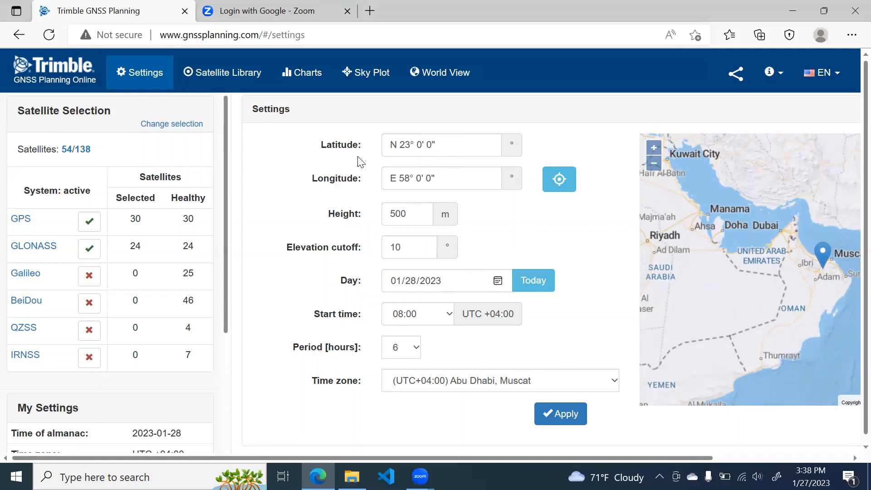
pyautogui.moveTo(361, 168)
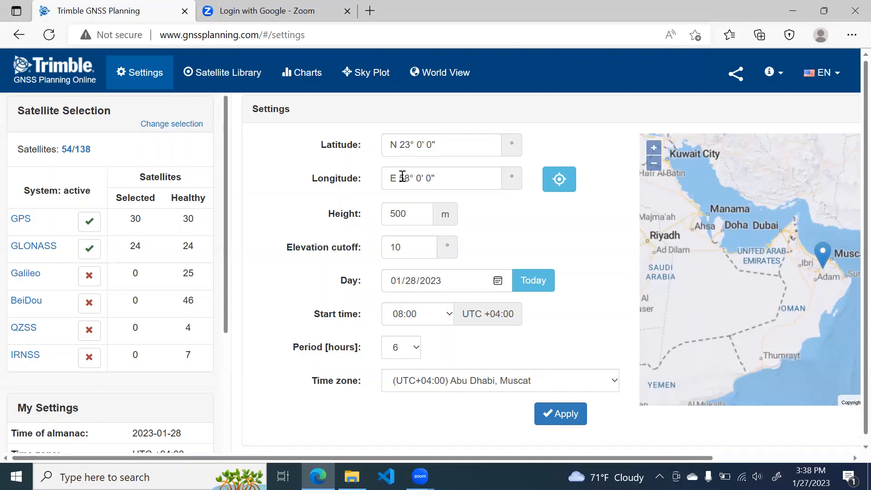
pyautogui.moveTo(559, 179)
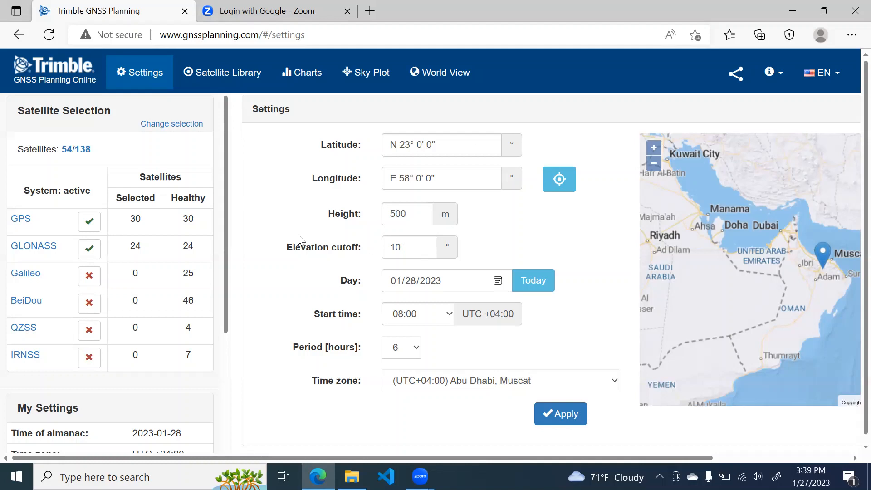
pyautogui.click(409, 248)
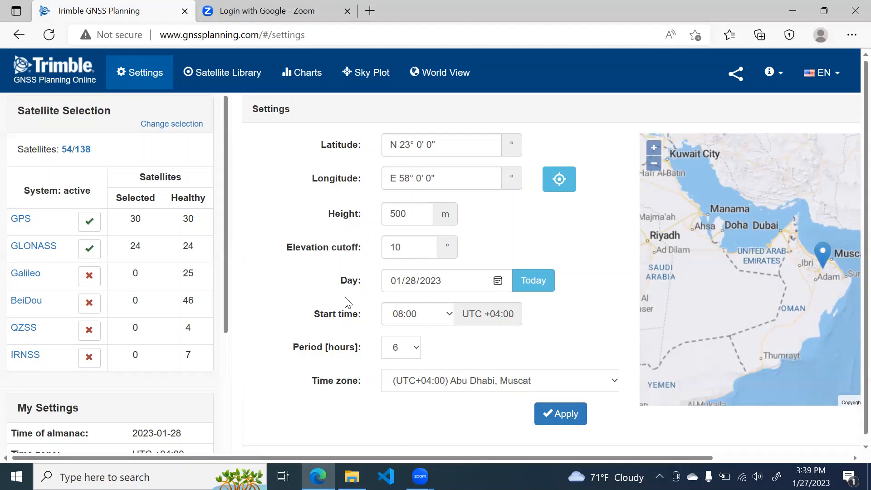
pyautogui.moveTo(419, 282)
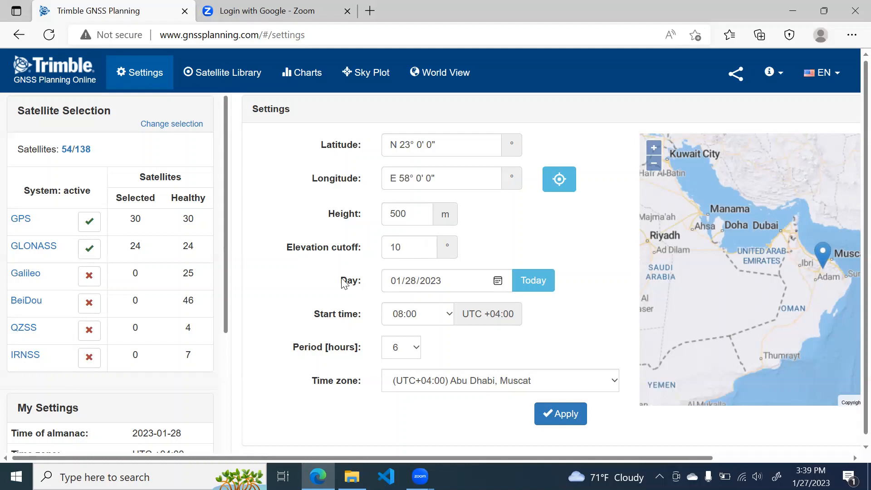
pyautogui.moveTo(430, 286)
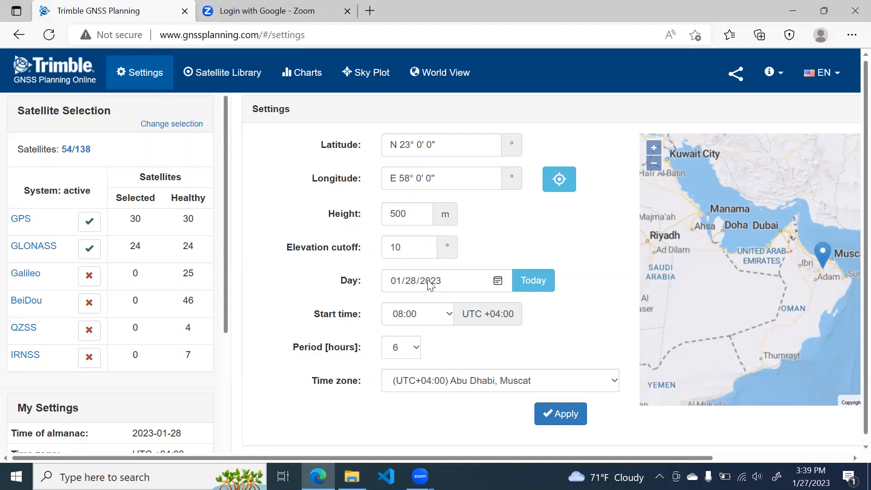
pyautogui.moveTo(499, 288)
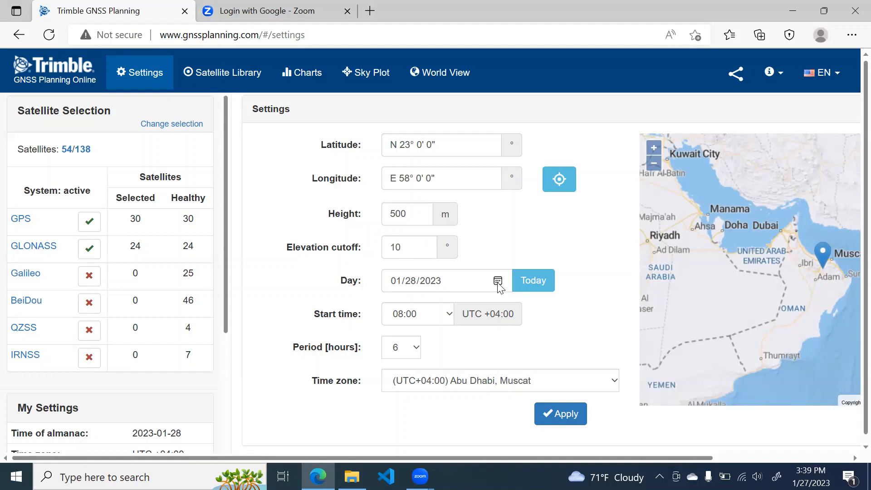
# - Review the survey day, keep the Abu Dhabi, Muscat time zone, and check start time and period
pyautogui.click(497, 280)
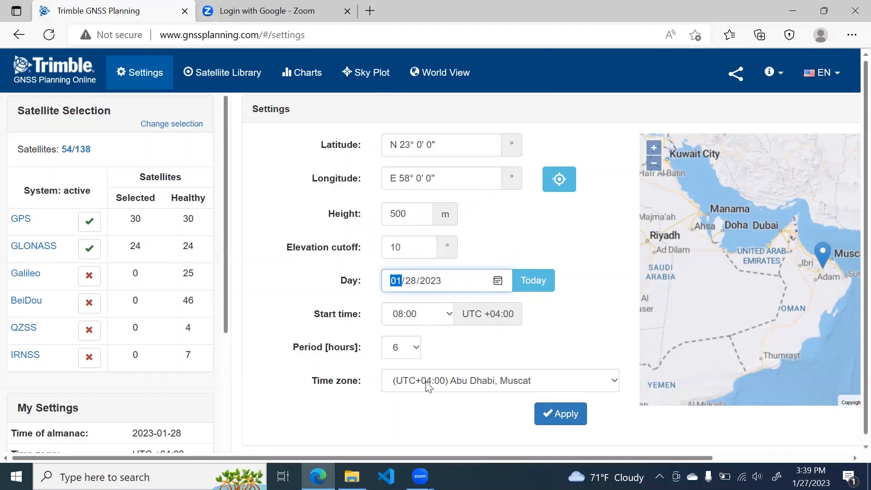
pyautogui.click(499, 380)
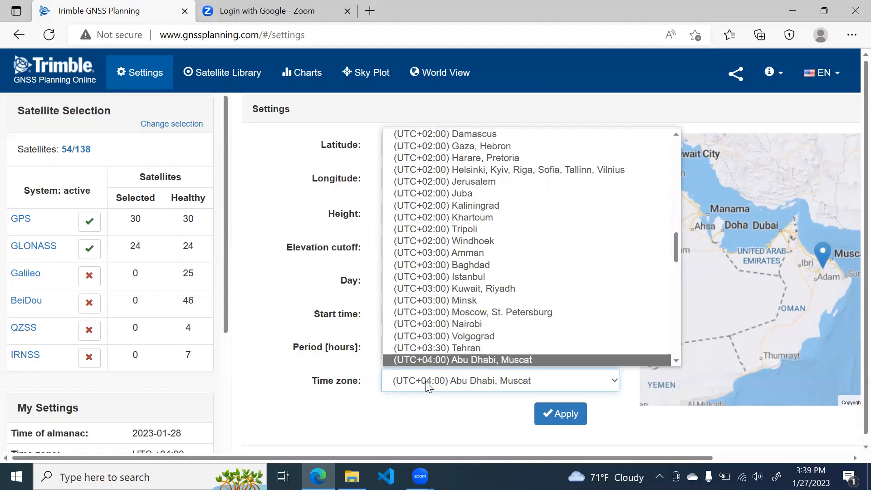
pyautogui.scroll(-3)
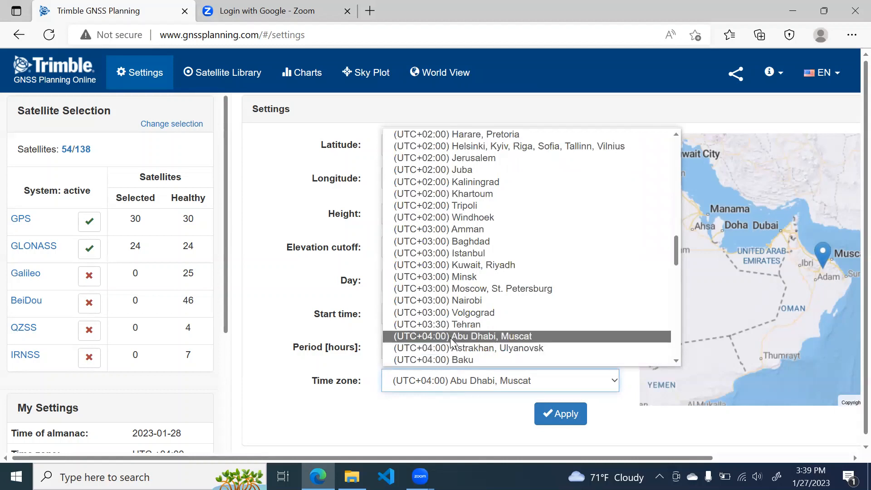
pyautogui.click(461, 336)
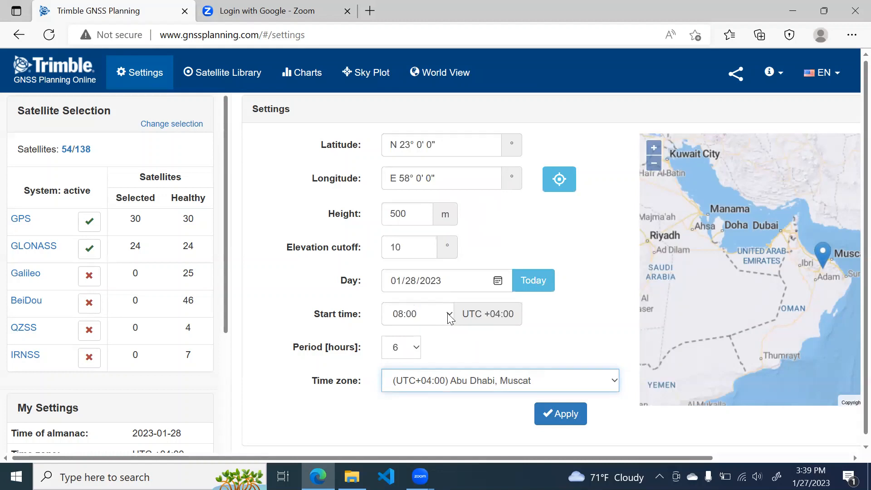
pyautogui.click(418, 313)
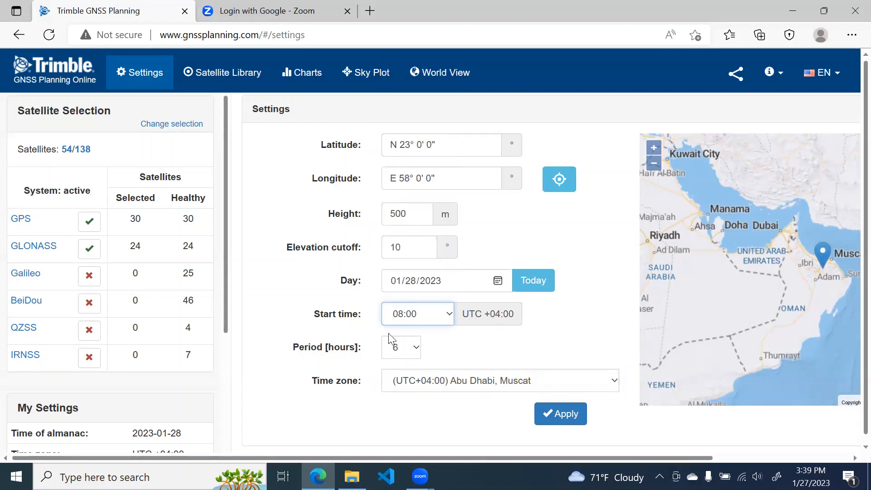
pyautogui.click(400, 347)
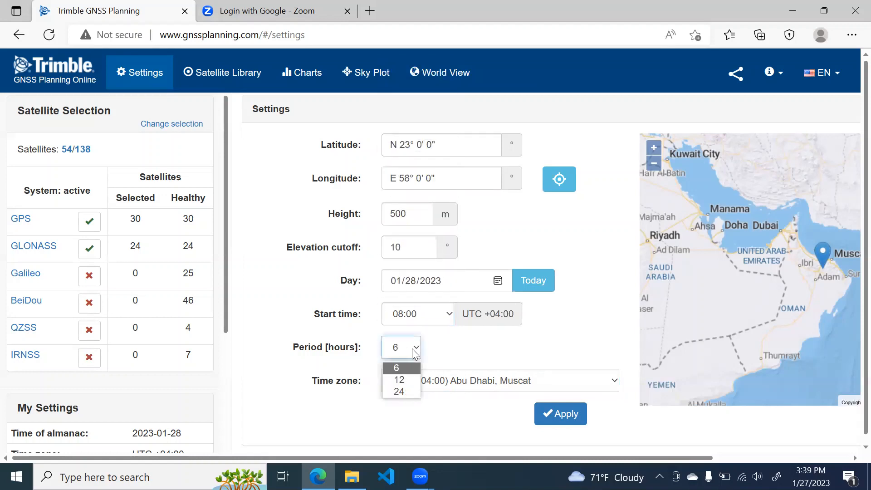
pyautogui.moveTo(399, 379)
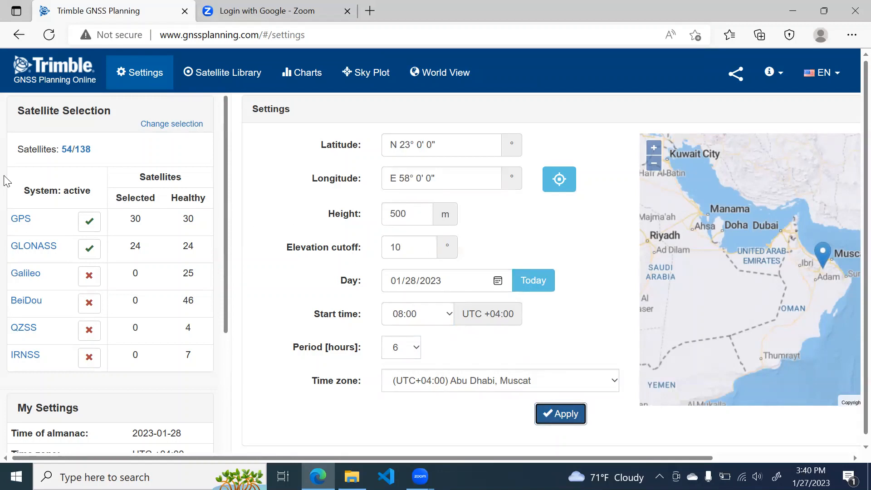
pyautogui.moveTo(39, 186)
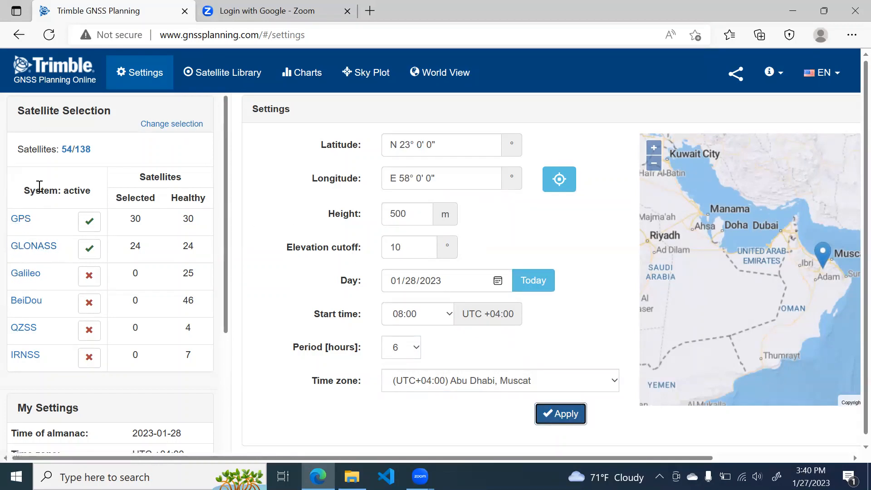
pyautogui.moveTo(44, 332)
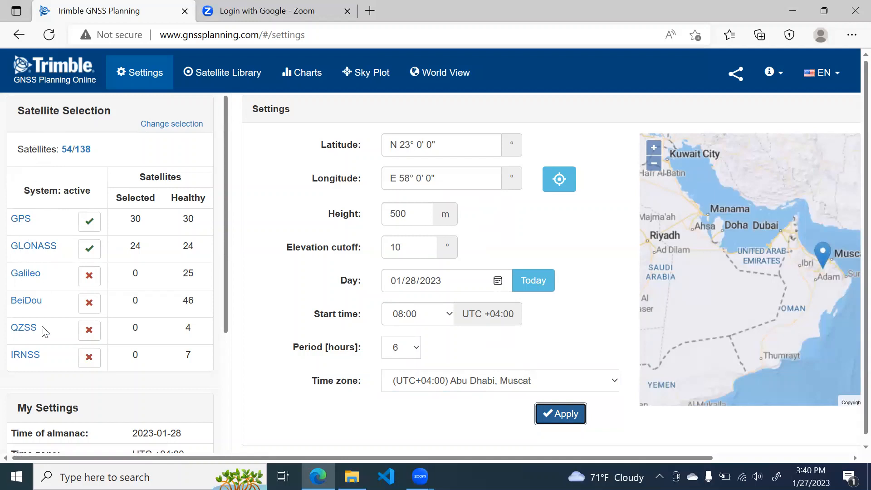
pyautogui.moveTo(25, 355)
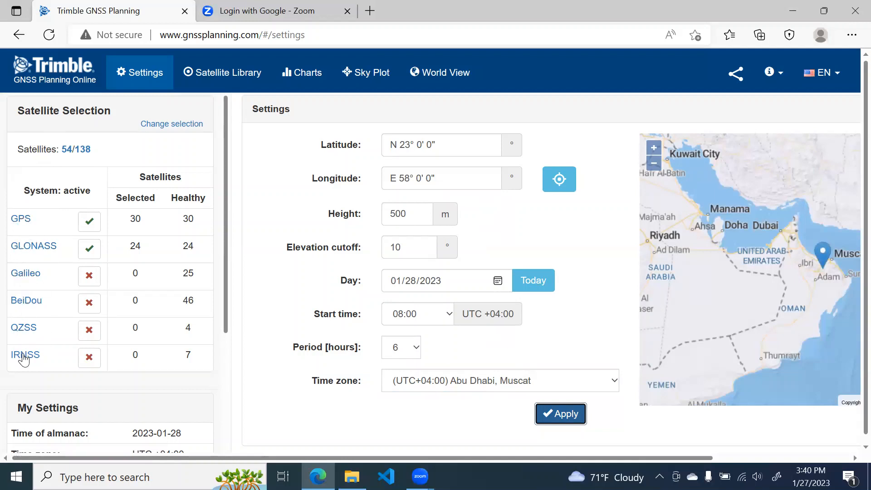
pyautogui.moveTo(27, 364)
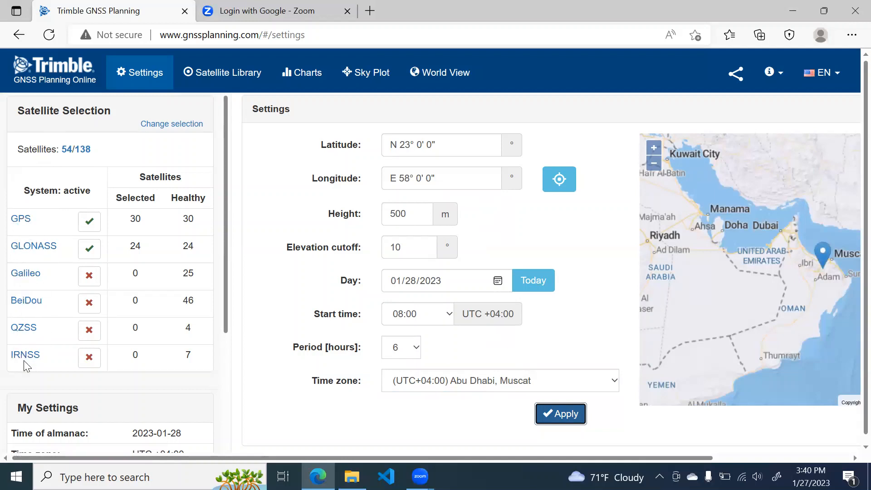
pyautogui.moveTo(32, 245)
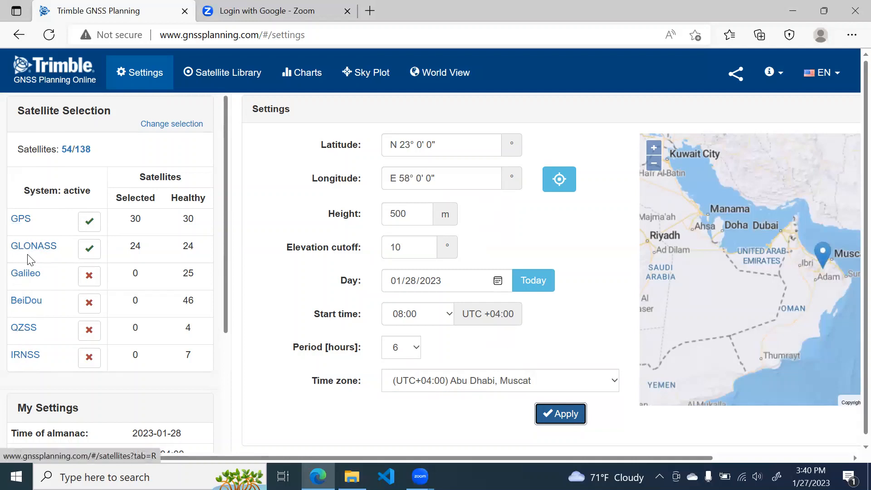
pyautogui.moveTo(26, 300)
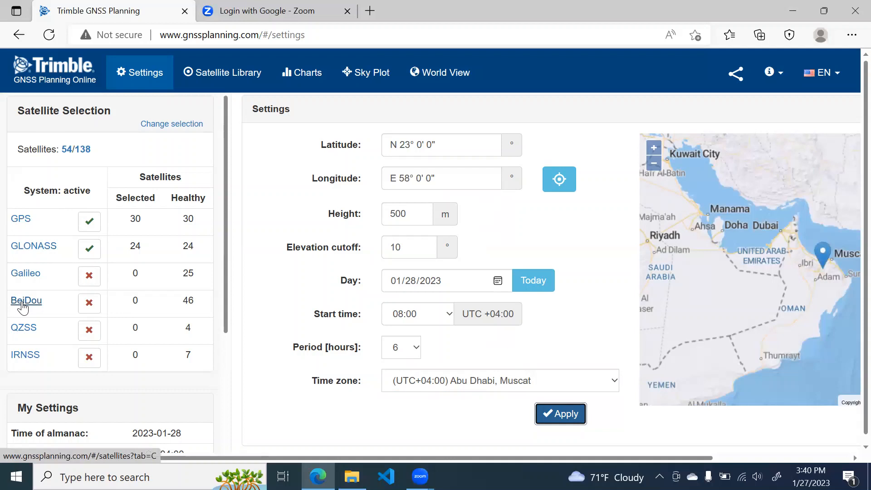
pyautogui.moveTo(23, 327)
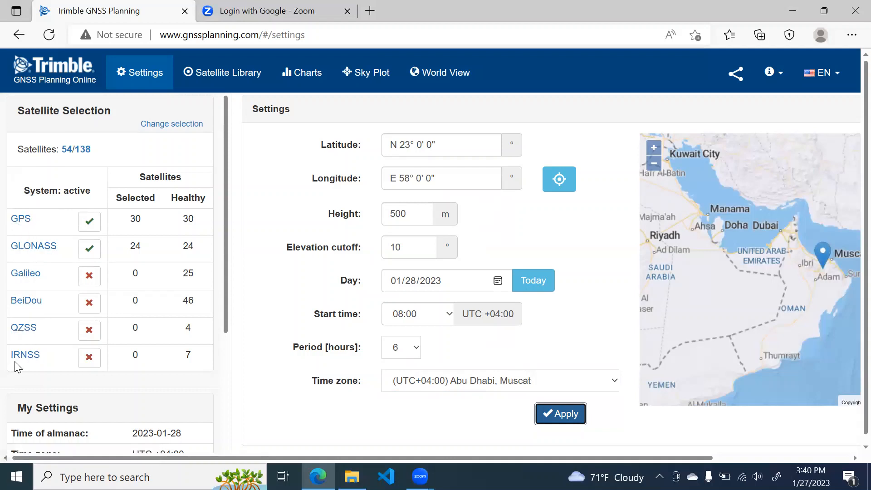
pyautogui.moveTo(29, 343)
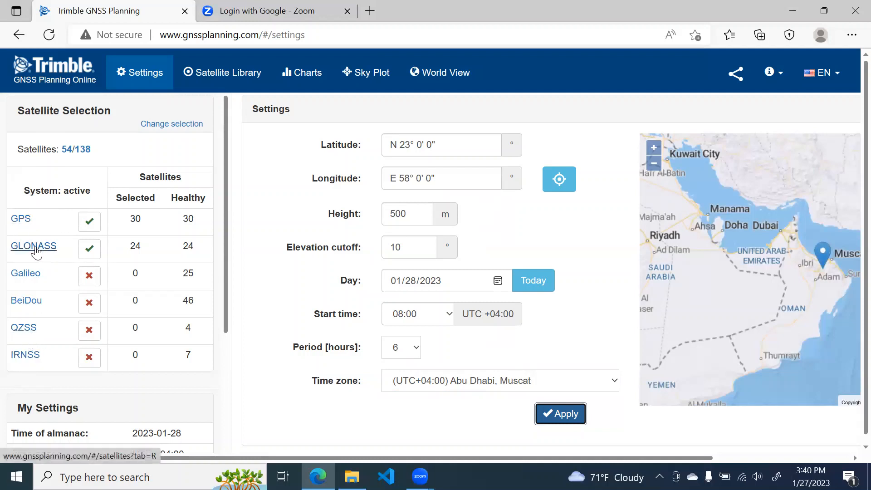
pyautogui.moveTo(23, 327)
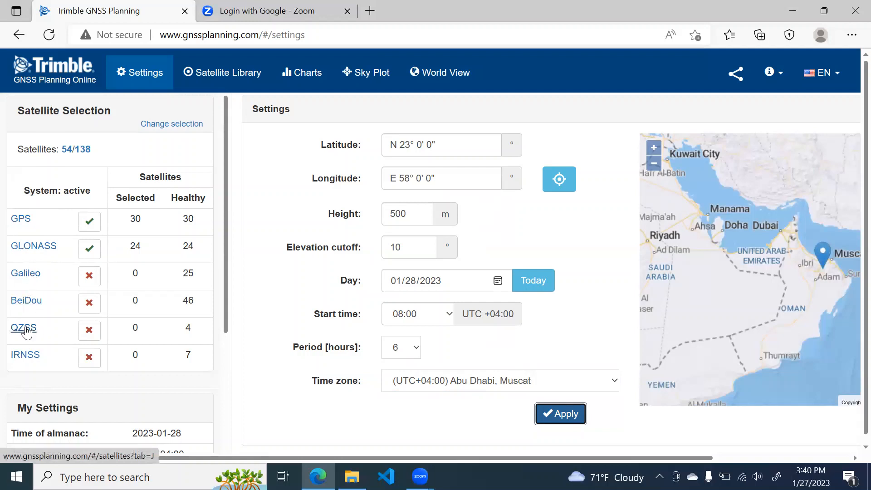
pyautogui.moveTo(25, 354)
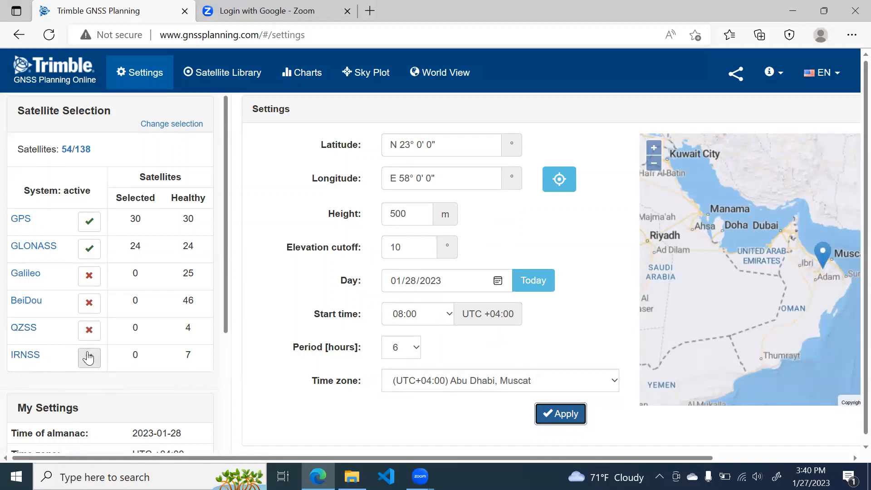
pyautogui.moveTo(27, 300)
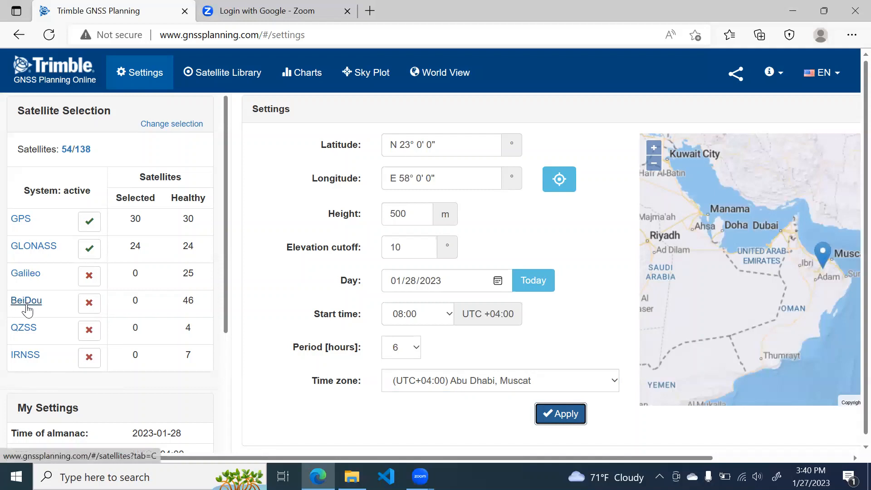
pyautogui.moveTo(33, 245)
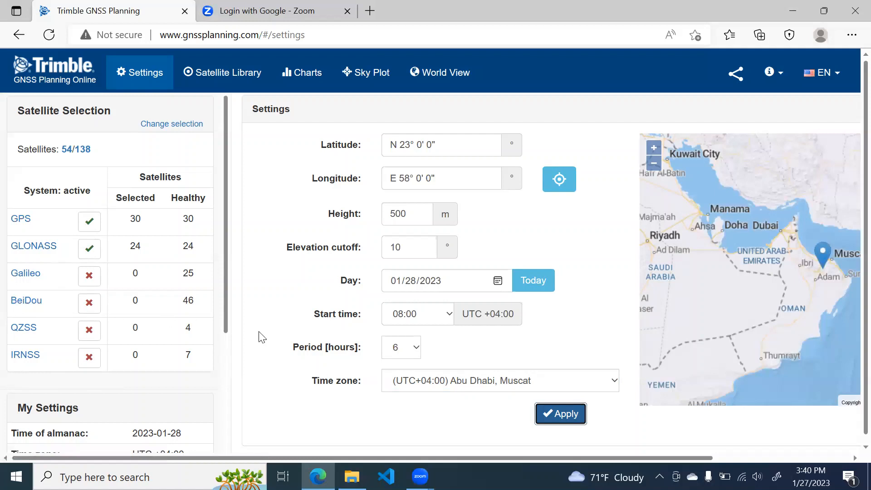
pyautogui.moveTo(126, 138)
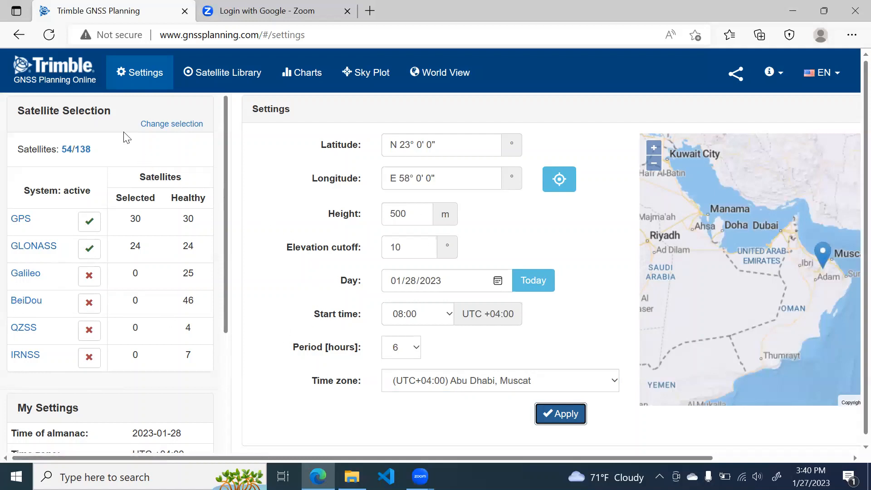
pyautogui.moveTo(222, 72)
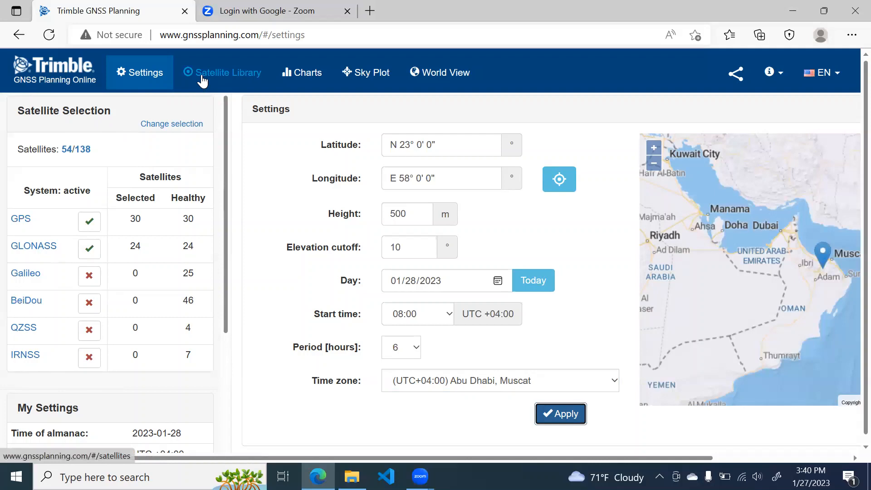
# - In the Satellite Library, select only healthy GPS satellites and untick then retick G01
pyautogui.click(228, 72)
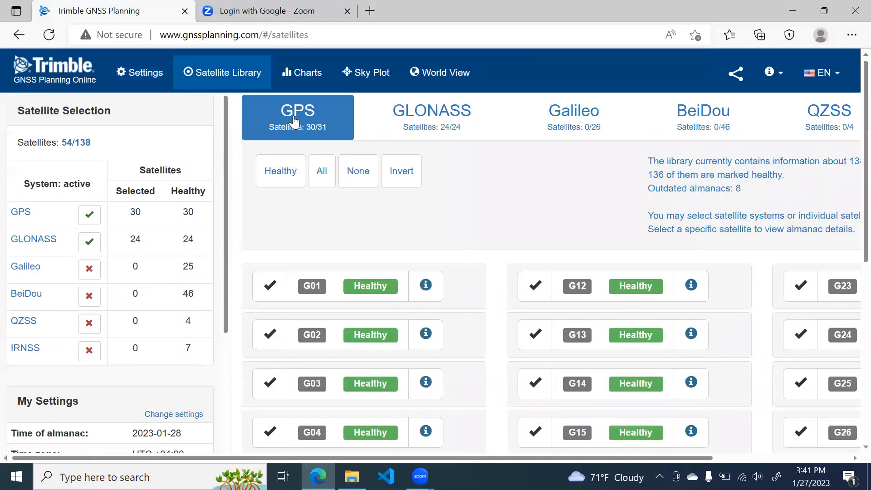
pyautogui.moveTo(432, 117)
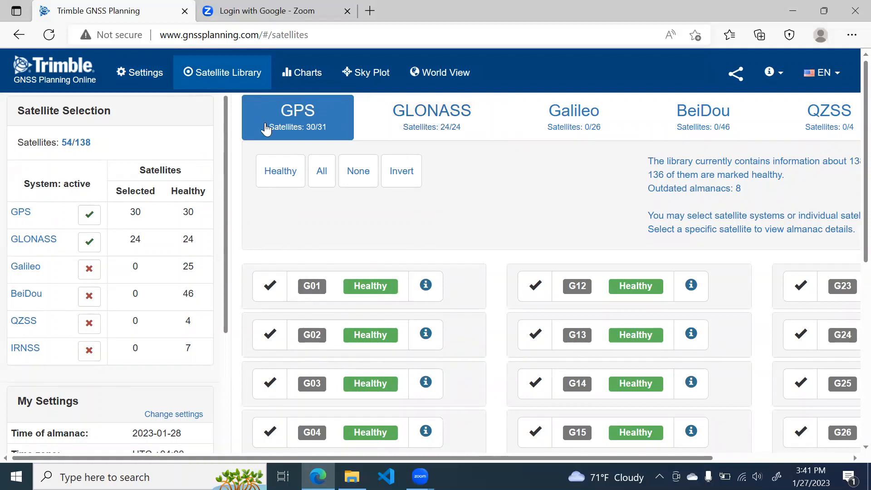
pyautogui.moveTo(327, 132)
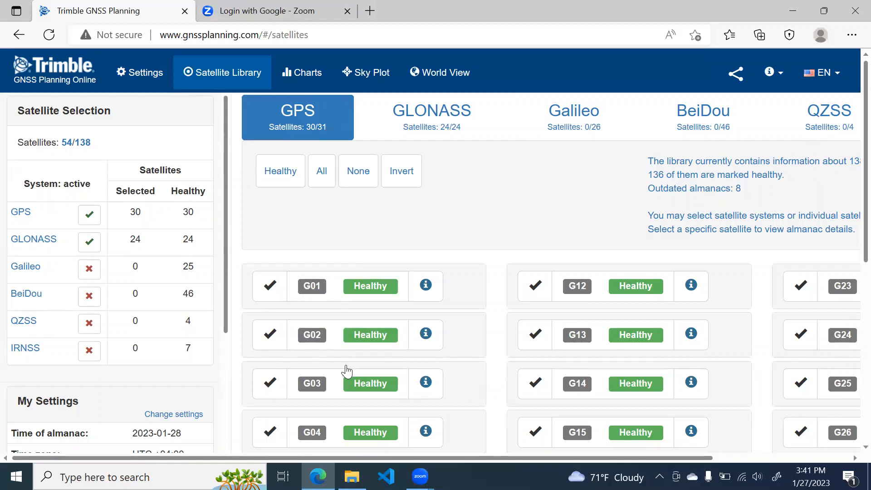
pyautogui.moveTo(336, 337)
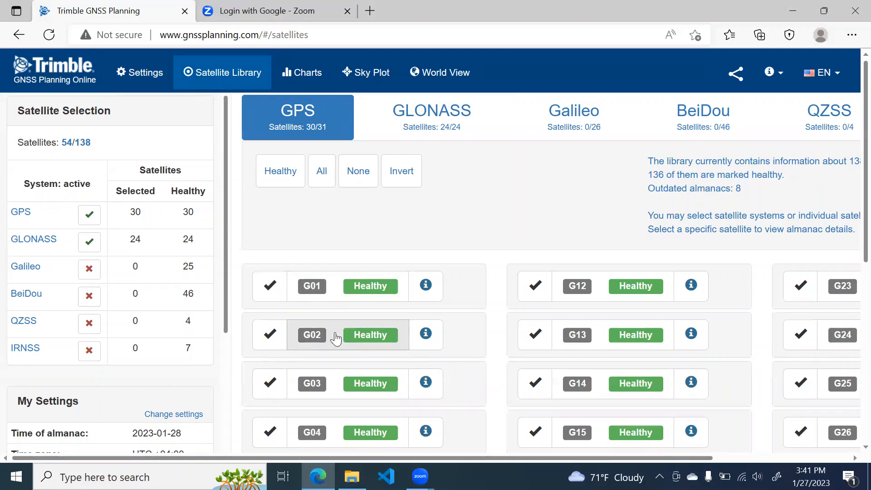
pyautogui.scroll(-3)
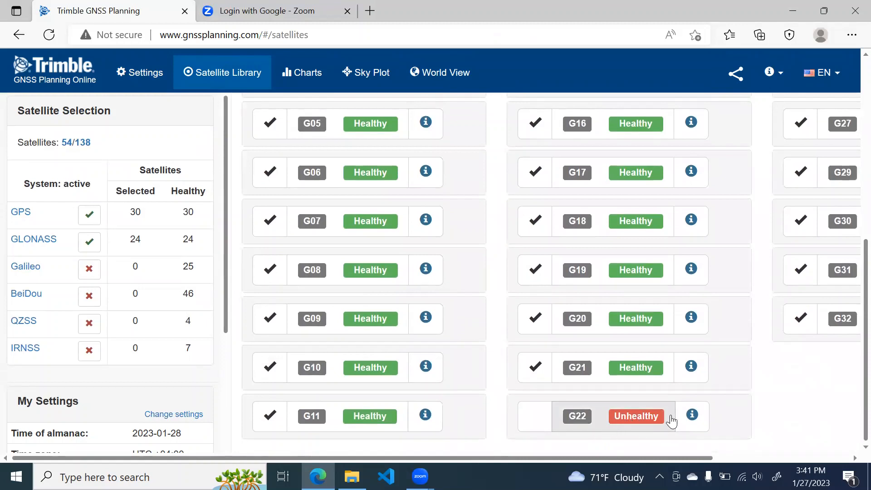
pyautogui.moveTo(588, 444)
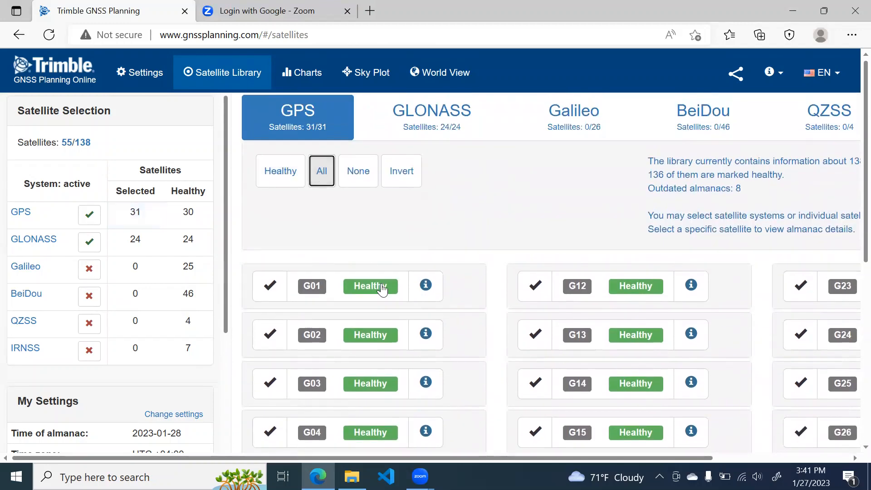
pyautogui.scroll(-3)
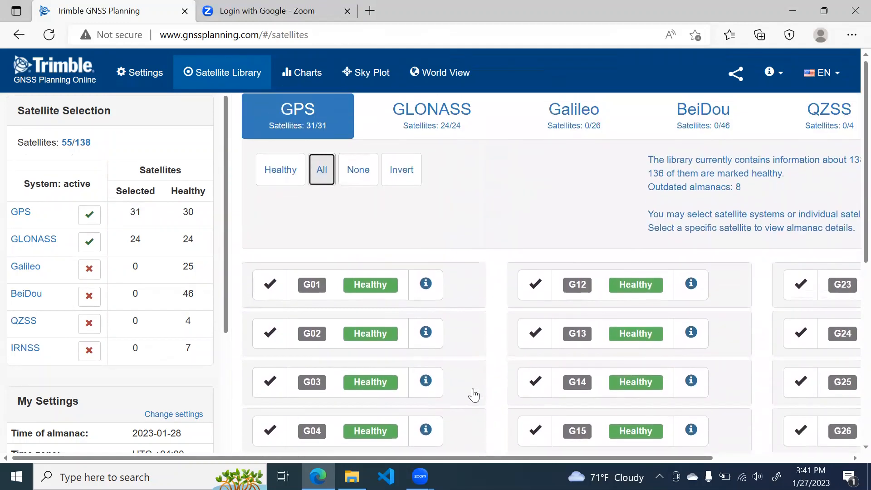
pyautogui.click(280, 171)
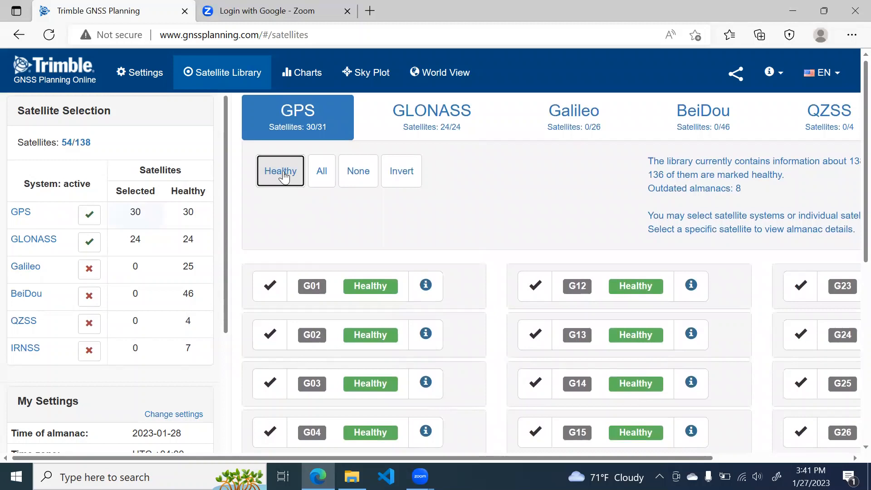
pyautogui.click(270, 285)
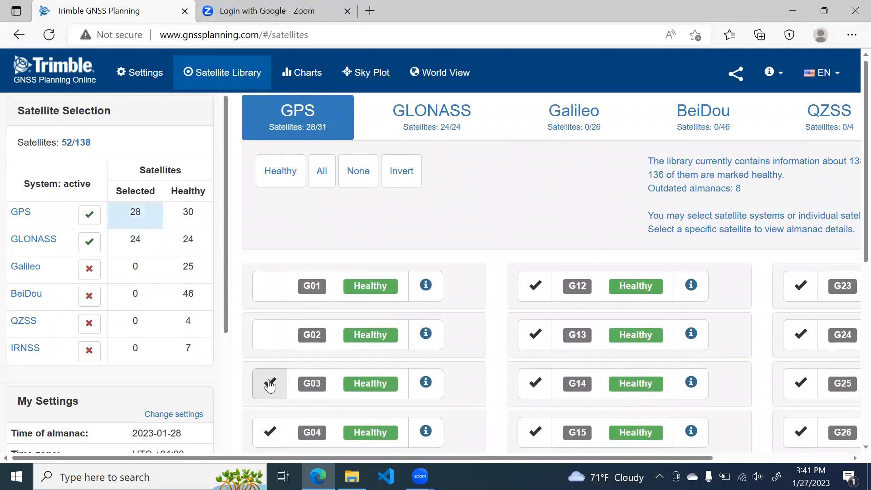
pyautogui.click(270, 285)
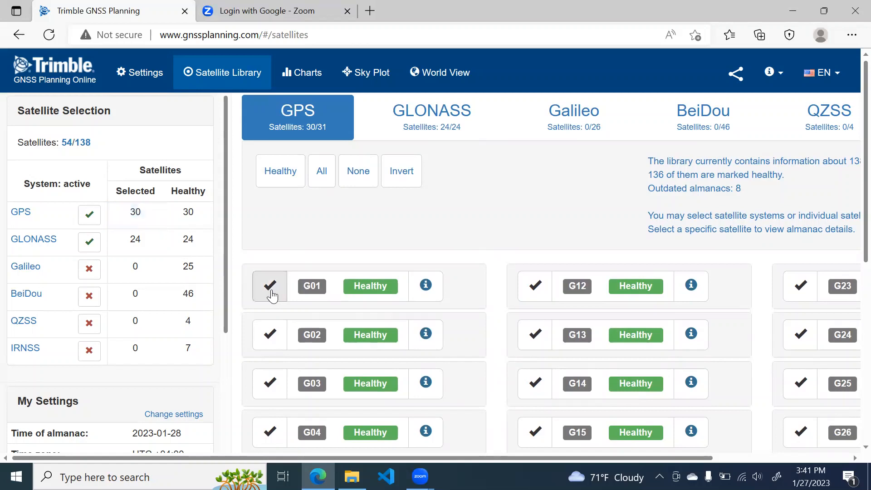
pyautogui.moveTo(431, 117)
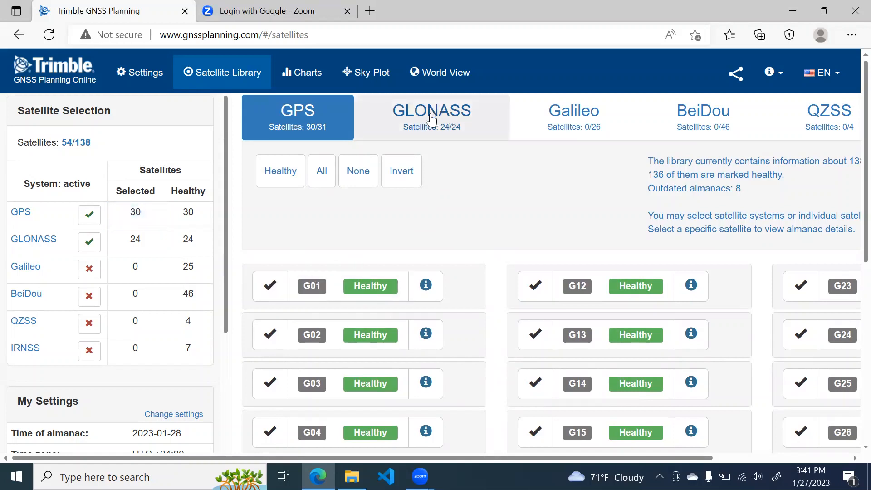
pyautogui.moveTo(444, 121)
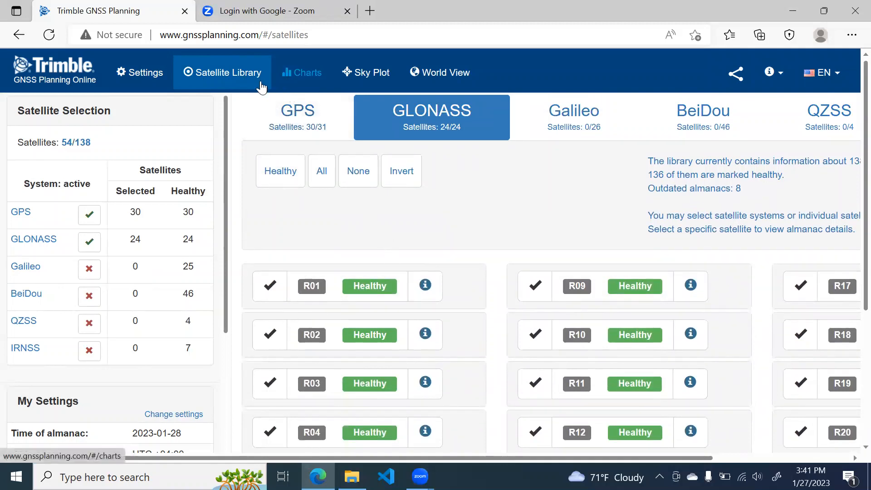
pyautogui.click(301, 72)
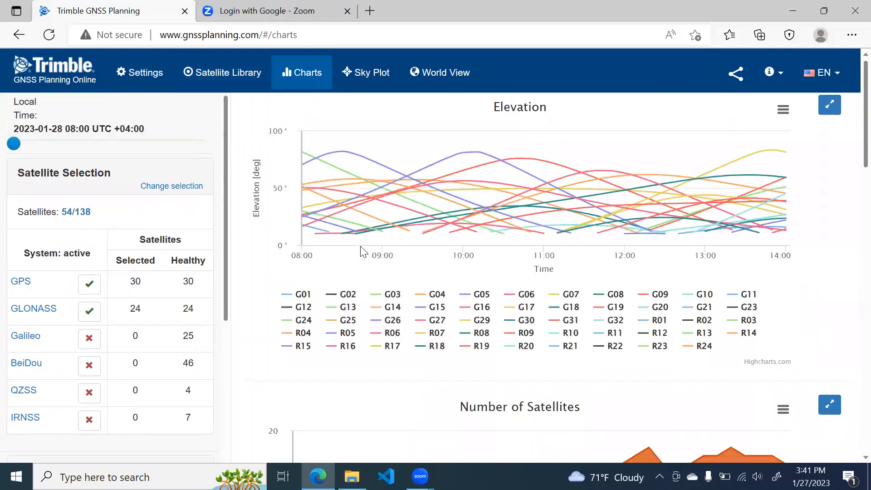
pyautogui.moveTo(316, 243)
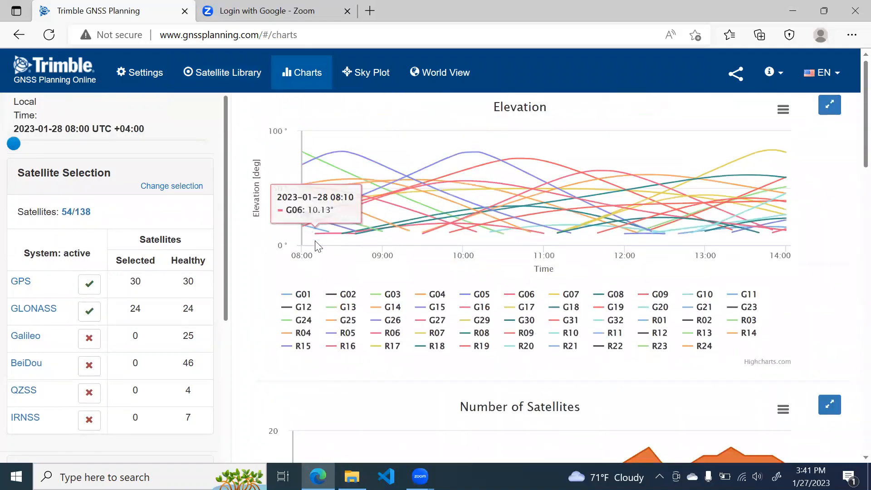
pyautogui.moveTo(242, 246)
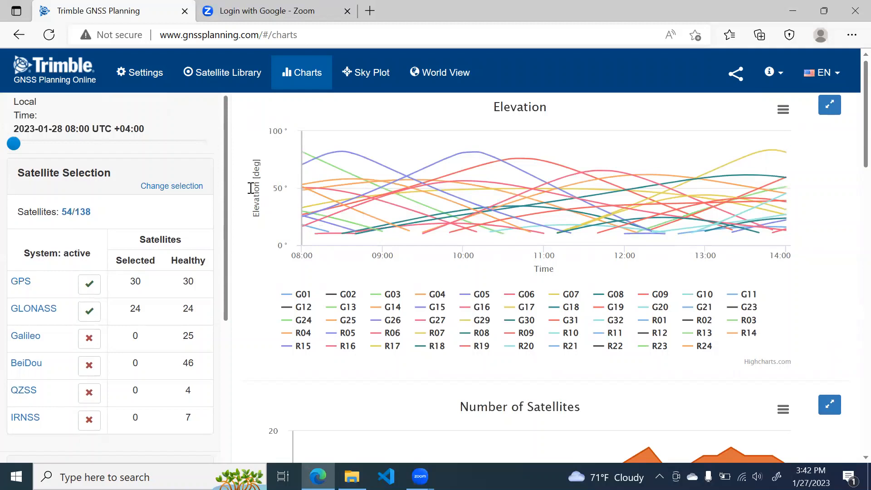
pyautogui.moveTo(250, 190)
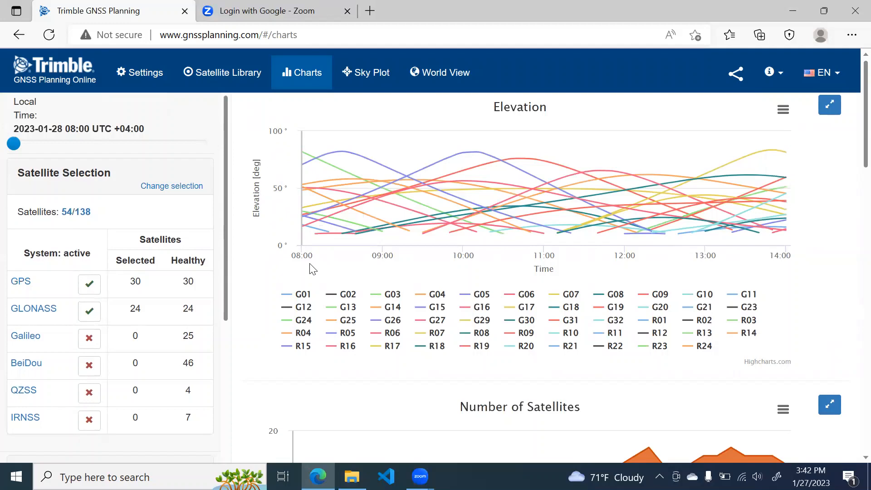
pyautogui.moveTo(435, 287)
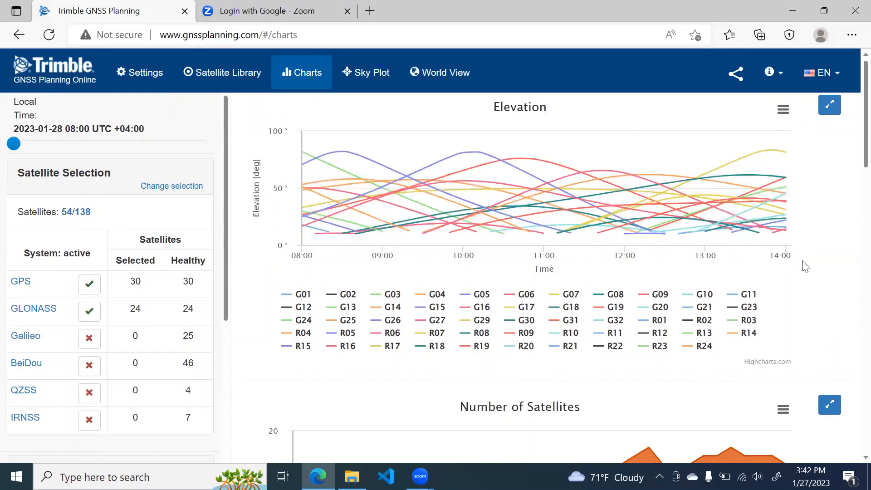
pyautogui.moveTo(321, 266)
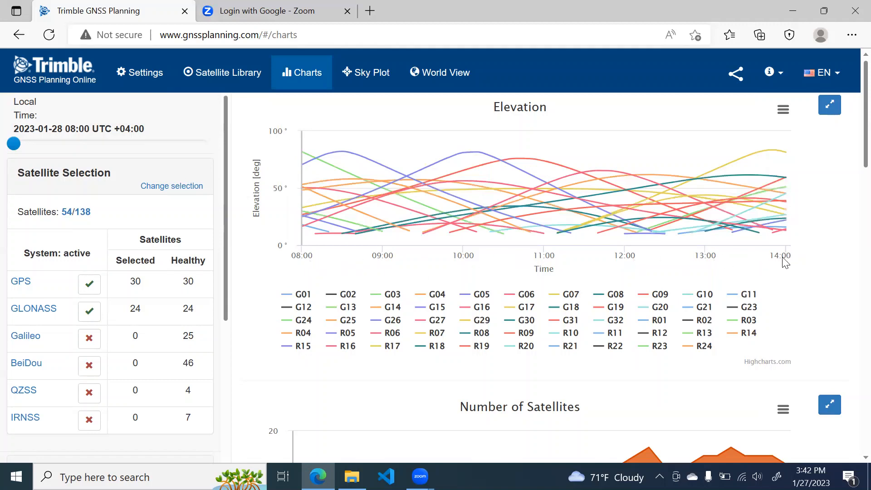
pyautogui.moveTo(306, 242)
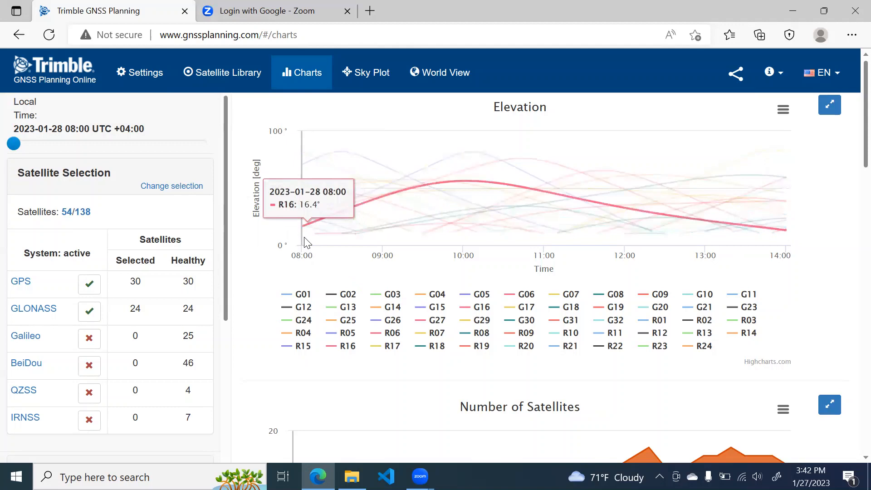
pyautogui.moveTo(320, 239)
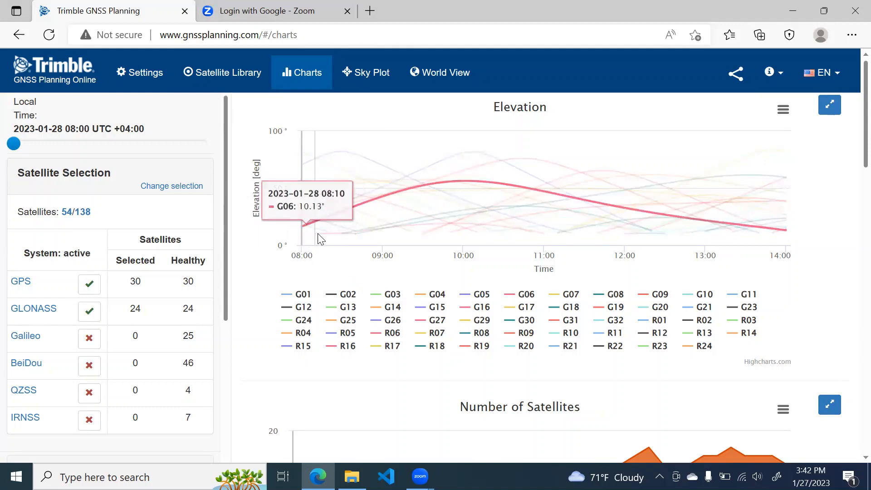
pyautogui.moveTo(756, 210)
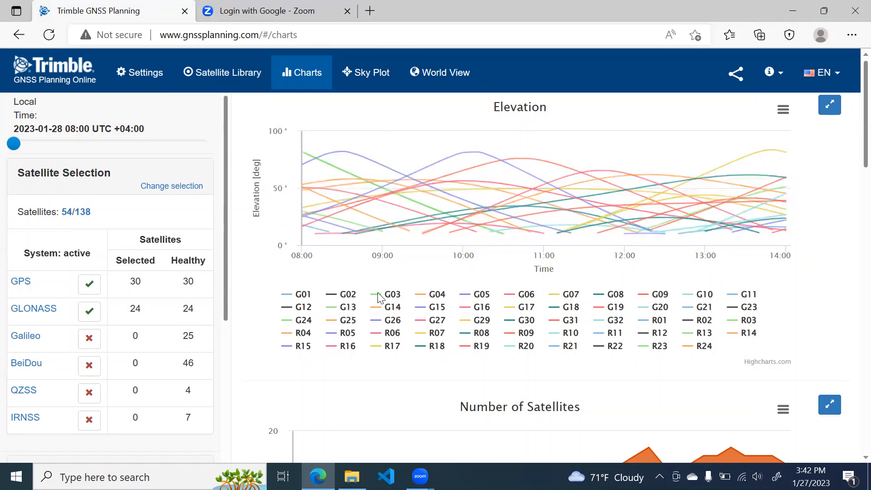
pyautogui.moveTo(392, 320)
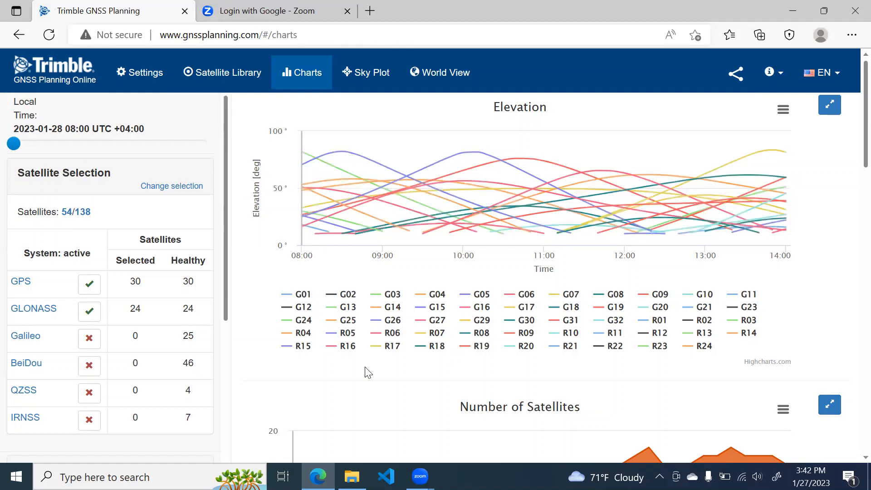
# - Scroll the Charts page to the Number of Satellites chart comparing GPS and GLONASS counts
pyautogui.scroll(-3)
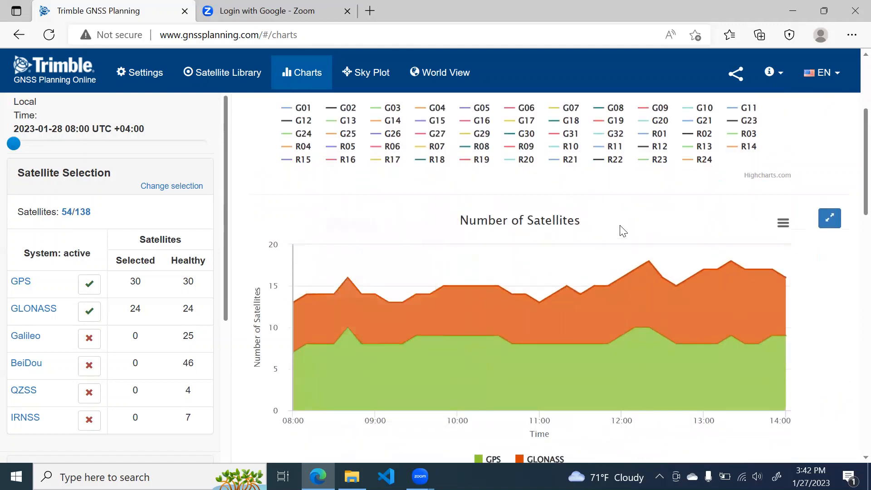
pyautogui.scroll(-3)
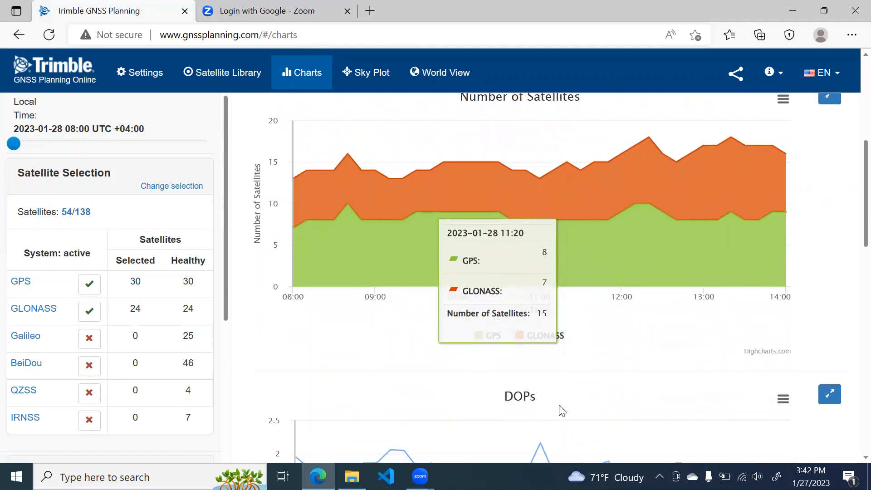
pyautogui.moveTo(299, 317)
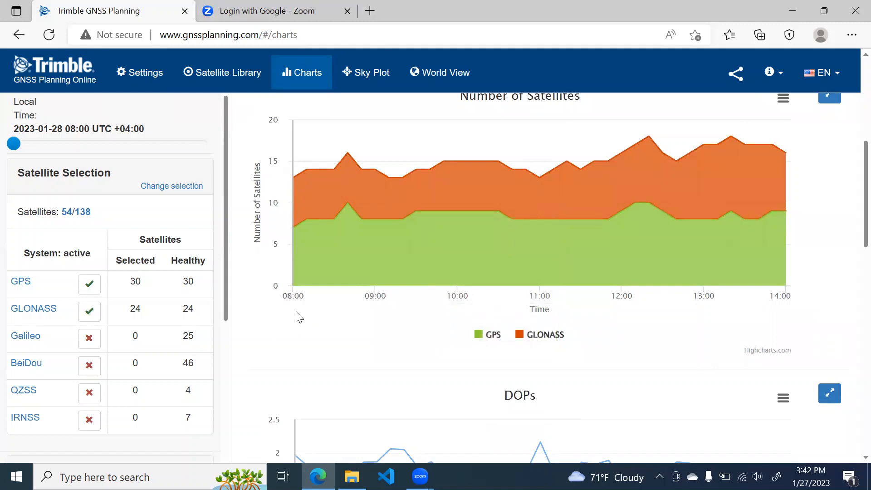
pyautogui.moveTo(263, 179)
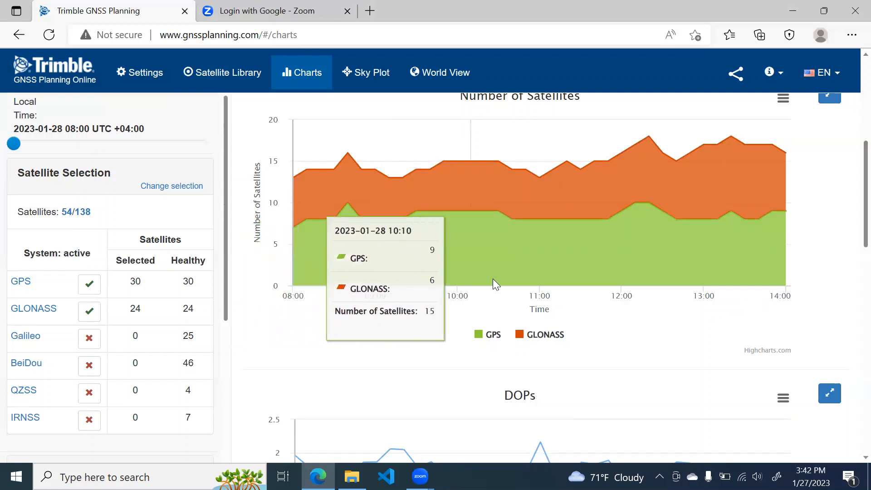
pyautogui.moveTo(653, 139)
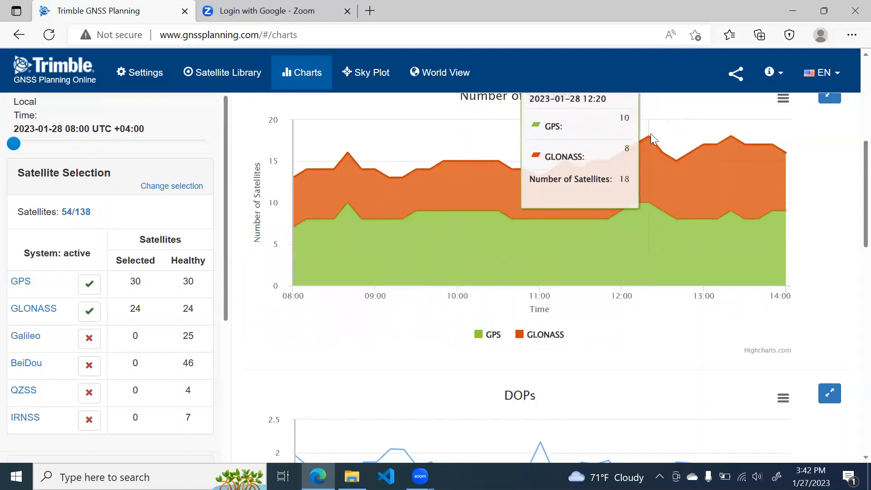
pyautogui.moveTo(682, 143)
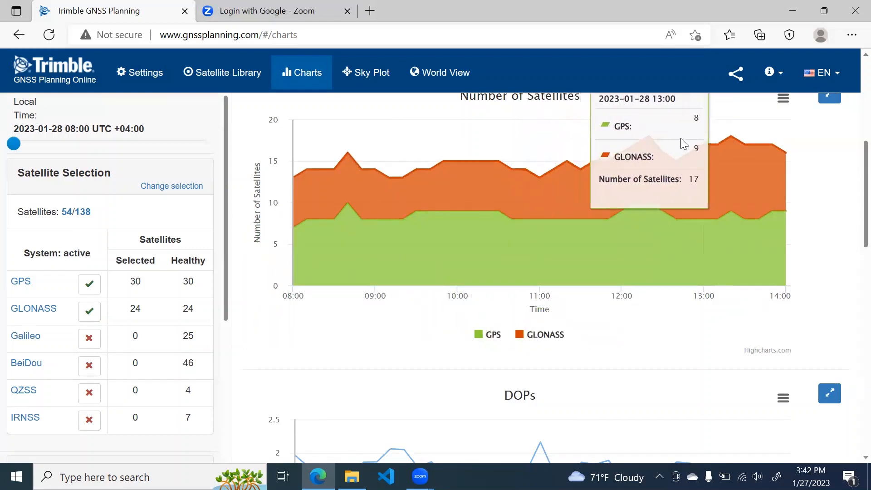
pyautogui.moveTo(717, 145)
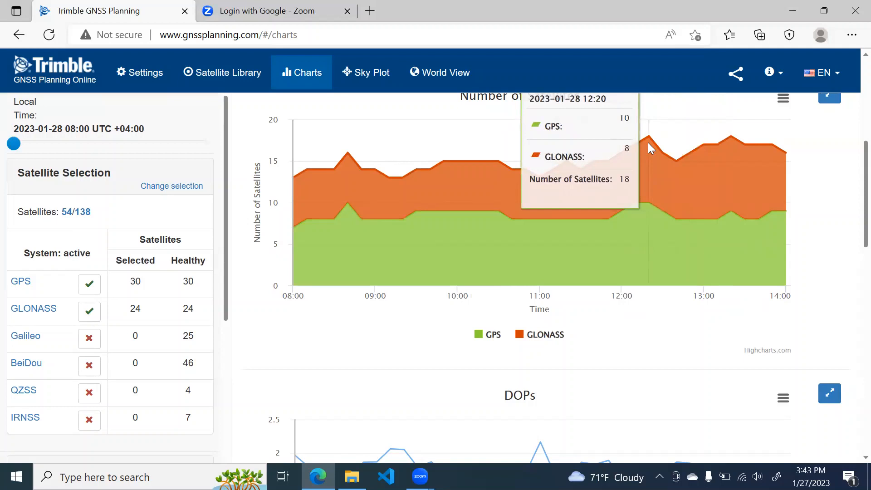
pyautogui.moveTo(650, 149)
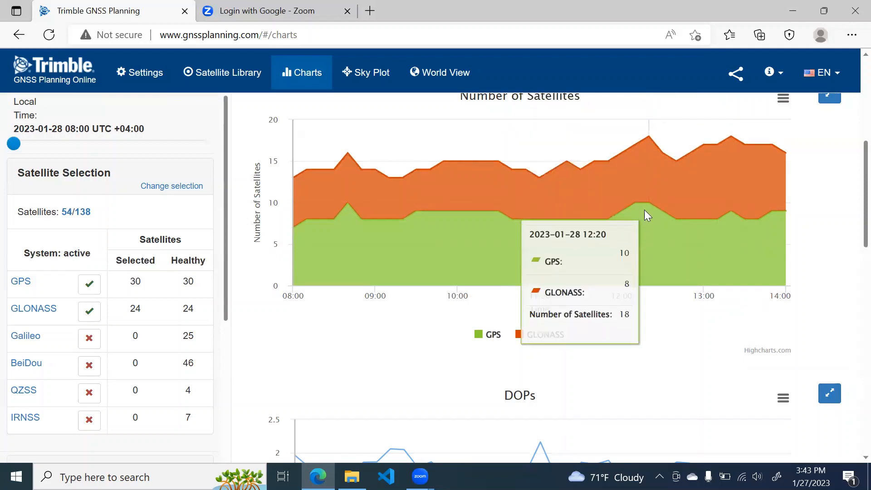
pyautogui.moveTo(315, 334)
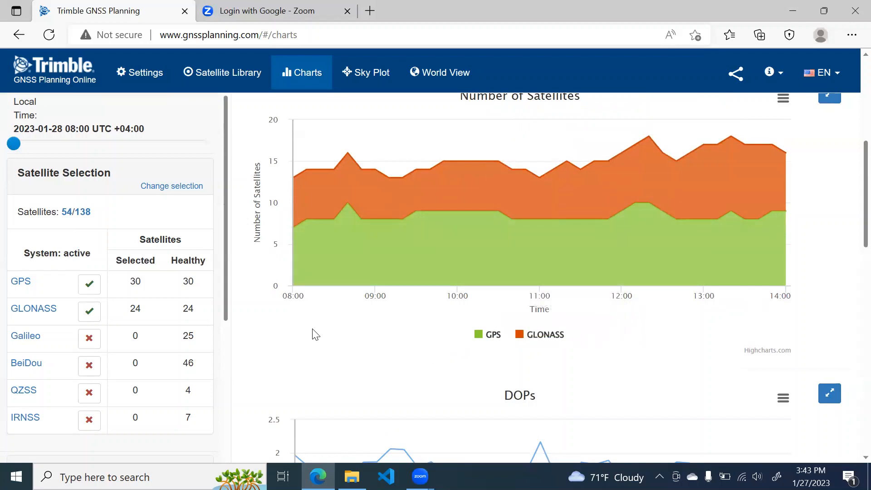
pyautogui.moveTo(305, 345)
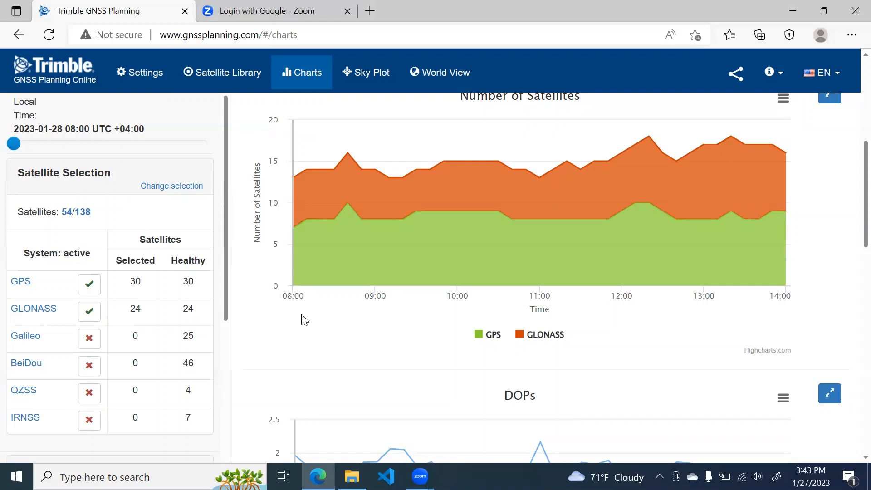
pyautogui.moveTo(301, 326)
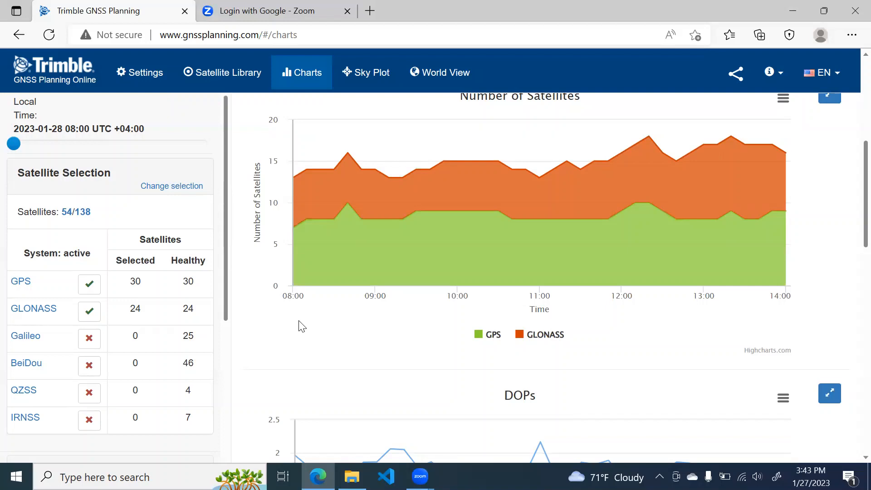
pyautogui.scroll(-3)
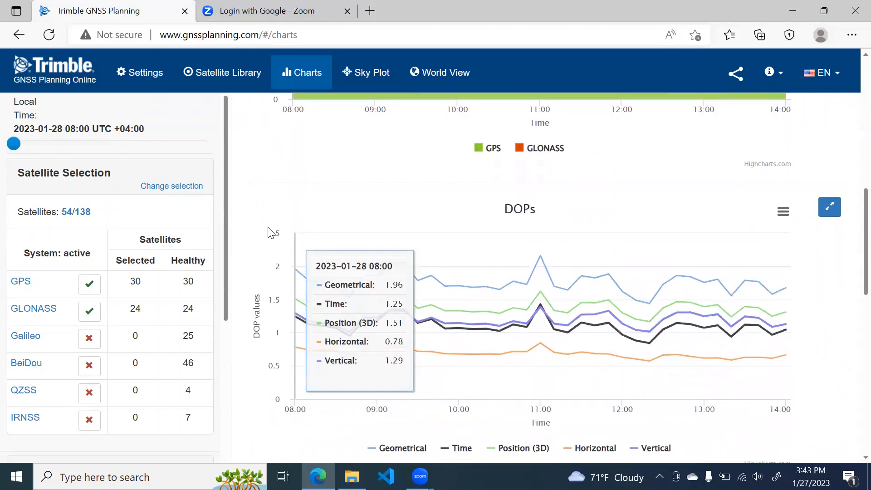
pyautogui.moveTo(513, 213)
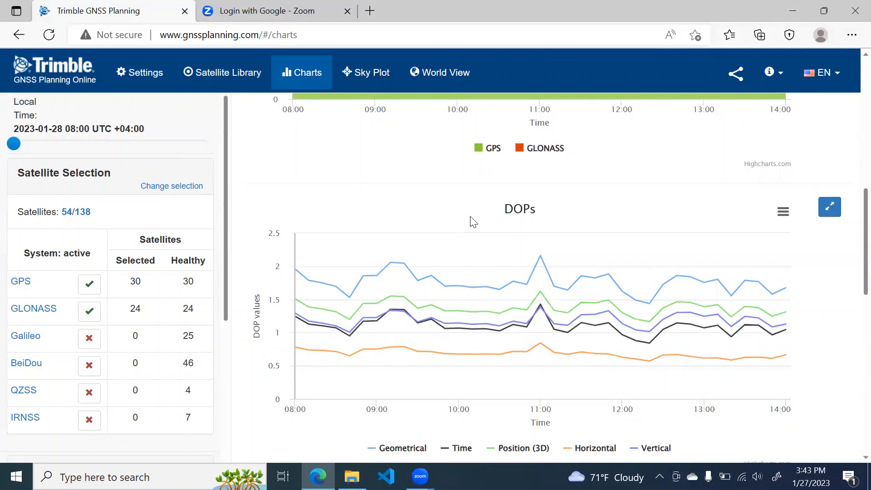
pyautogui.moveTo(417, 199)
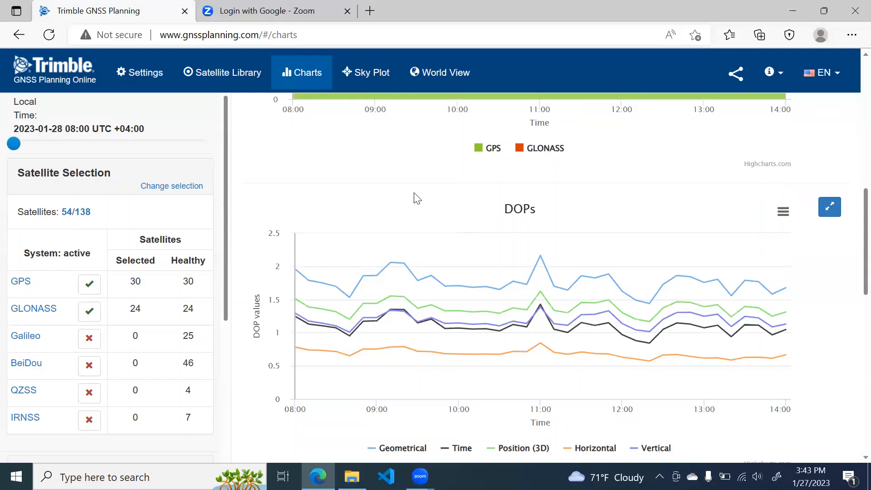
# - Scroll further to the DOPs chart, where horizontal DOP stays around 0.6–0.85
pyautogui.scroll(-3)
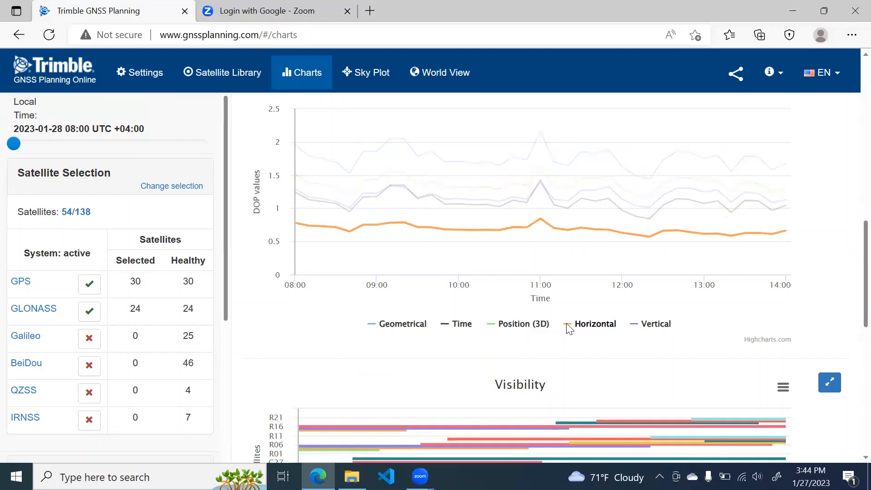
pyautogui.moveTo(532, 324)
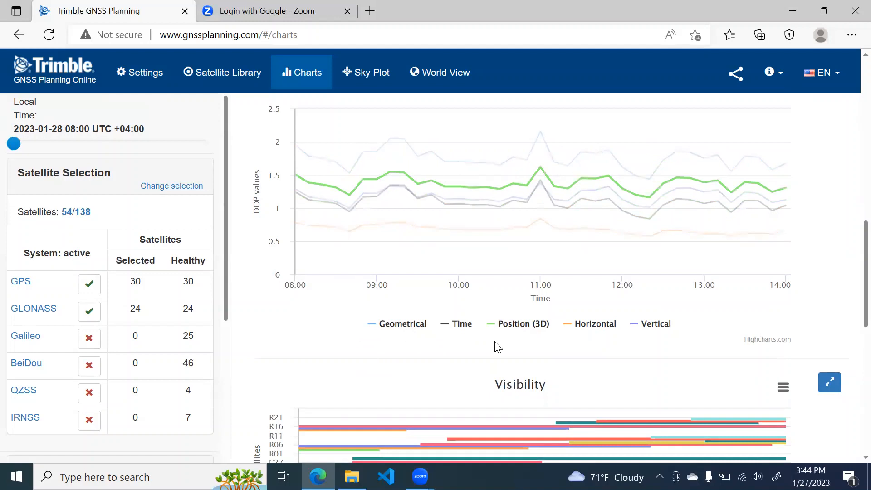
pyautogui.click(460, 324)
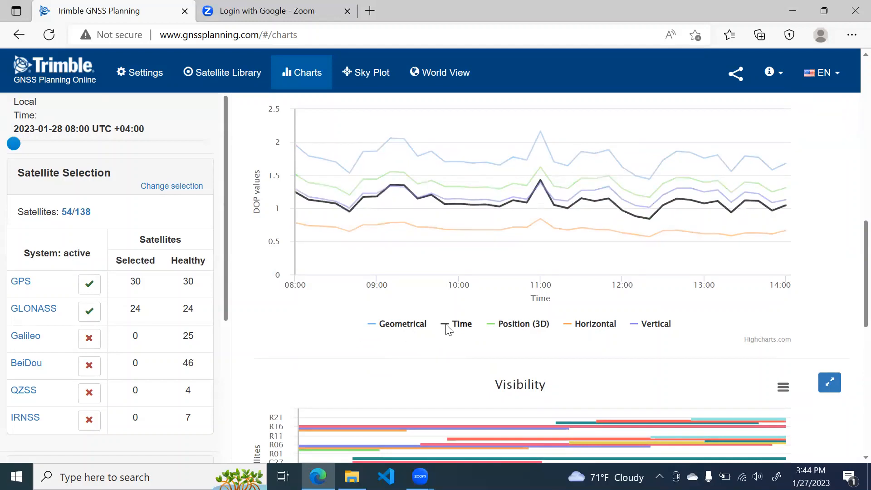
pyautogui.click(461, 324)
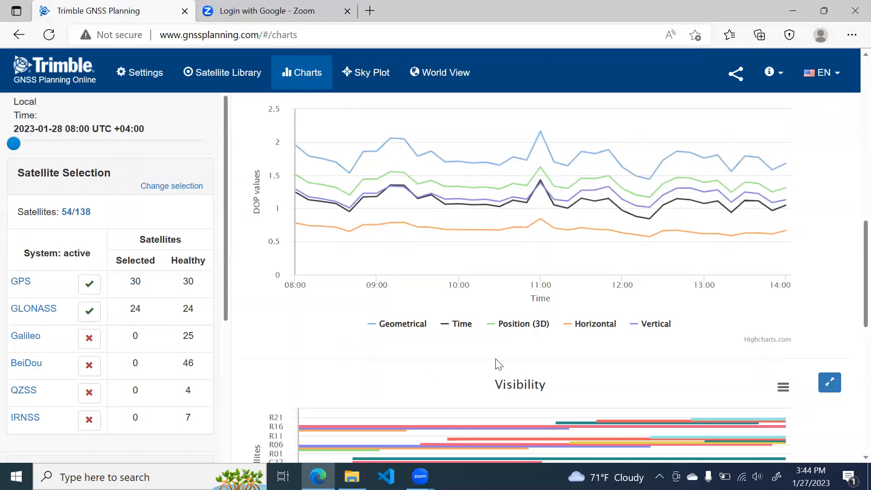
pyautogui.moveTo(519, 324)
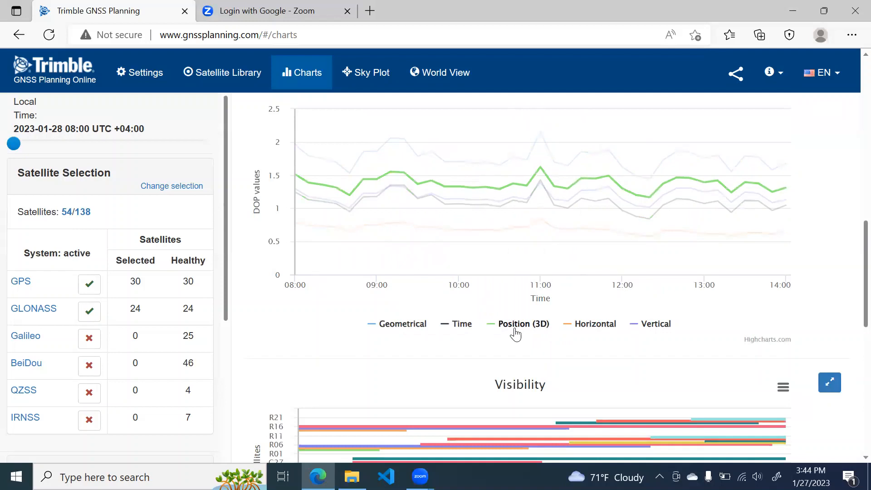
# - Scroll down to the Visibility chart of GPS and GLONASS satellites from 08:00 to 14:00
pyautogui.scroll(-3)
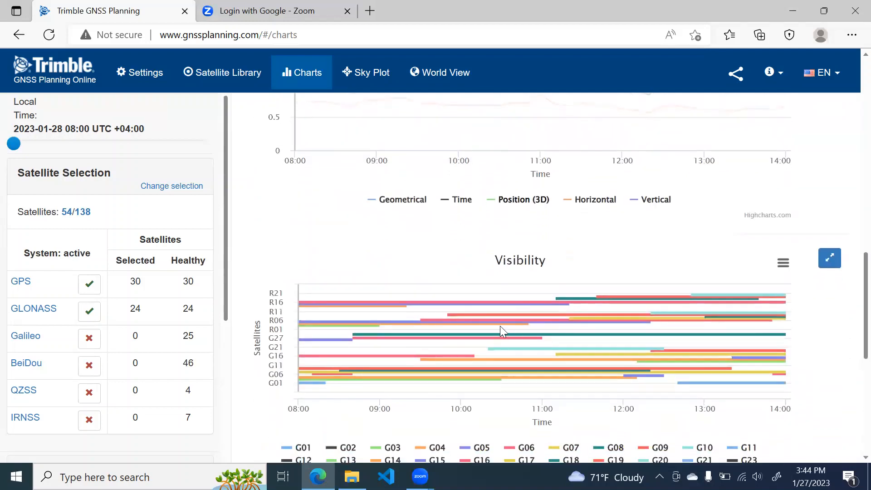
pyautogui.scroll(-3)
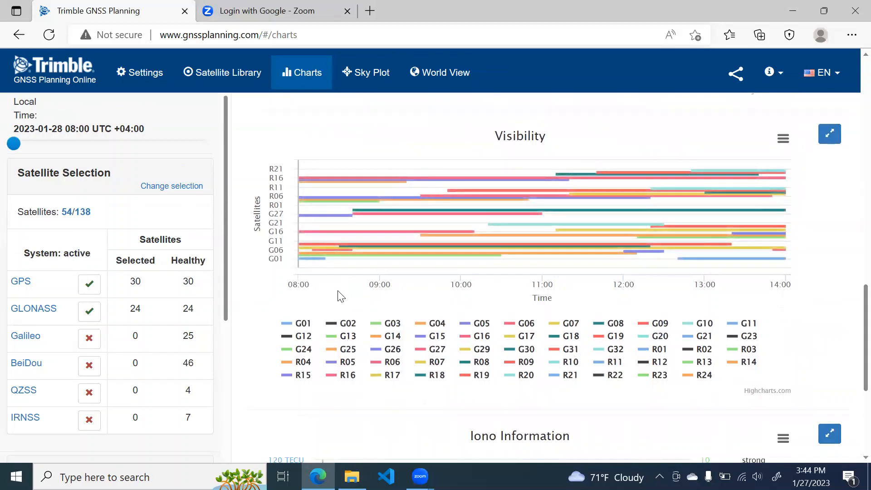
pyautogui.moveTo(437, 322)
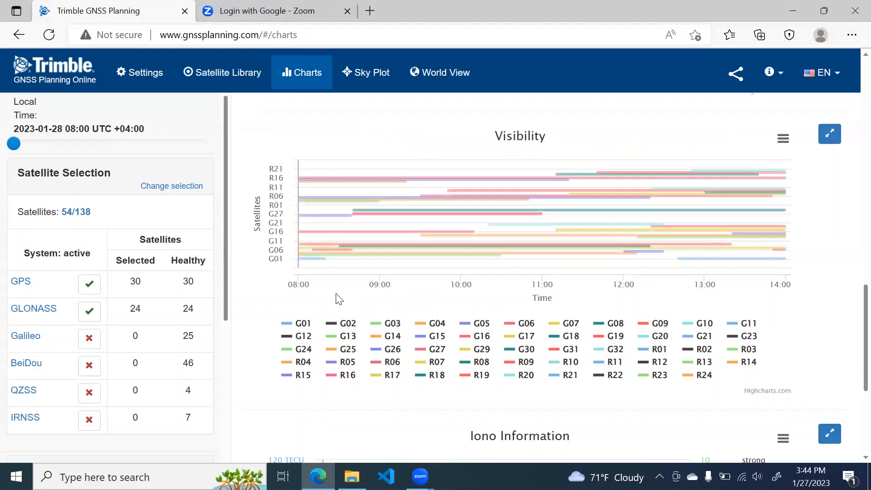
# - Scroll to the Iono Information chart showing TEC rising from about 25 to 70 TECU
pyautogui.scroll(-3)
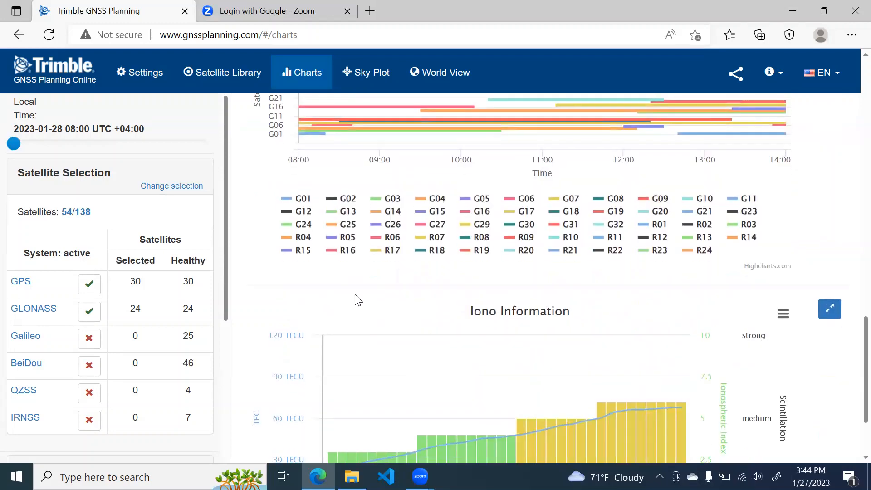
pyautogui.scroll(-3)
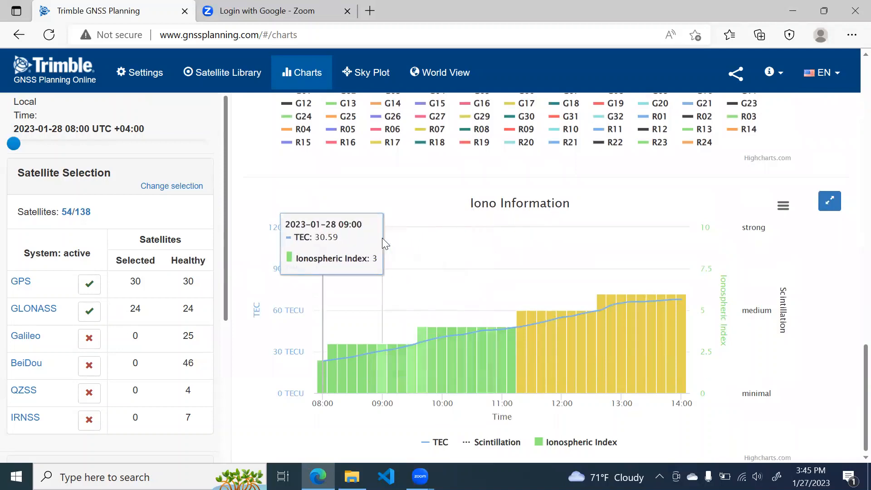
pyautogui.moveTo(389, 216)
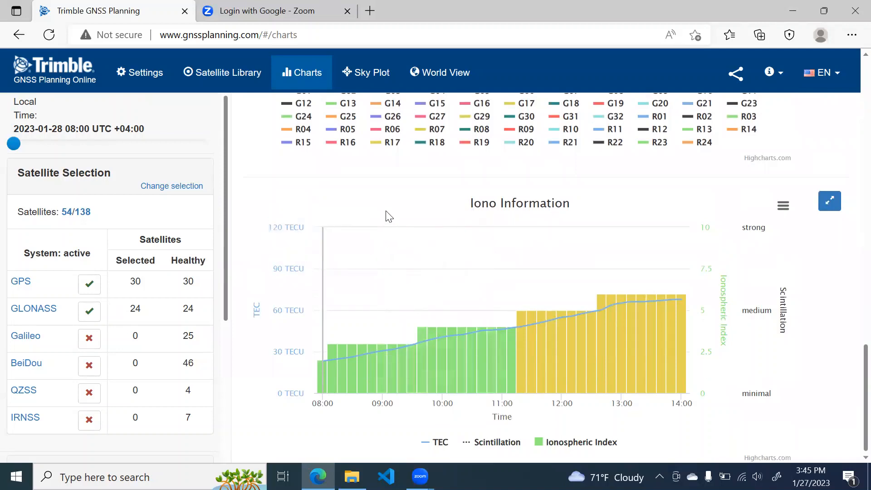
pyautogui.moveTo(429, 217)
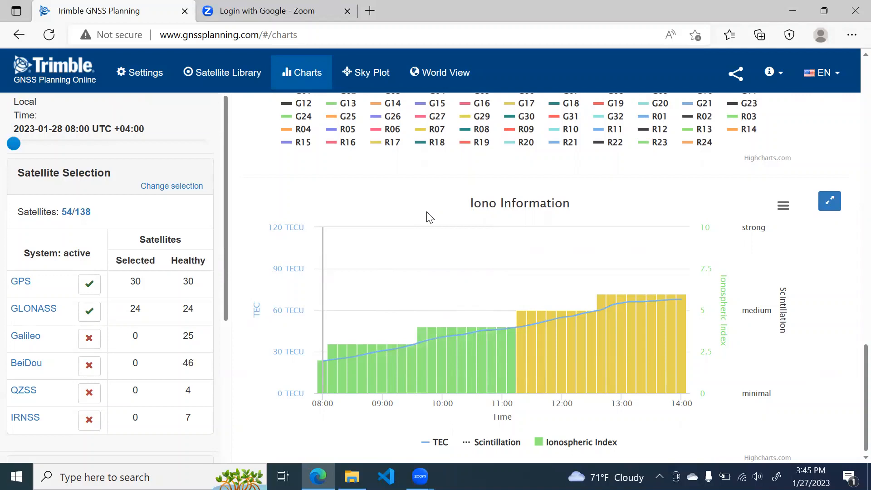
pyautogui.moveTo(537, 336)
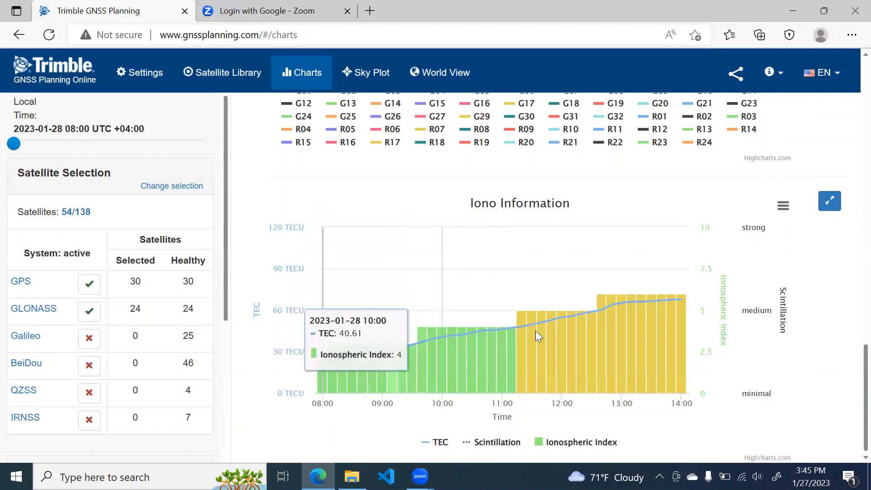
pyautogui.moveTo(374, 249)
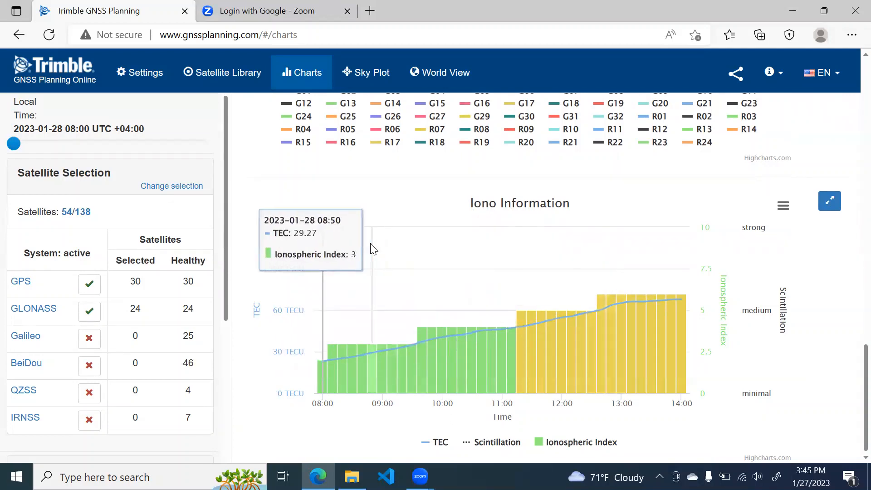
pyautogui.moveTo(431, 267)
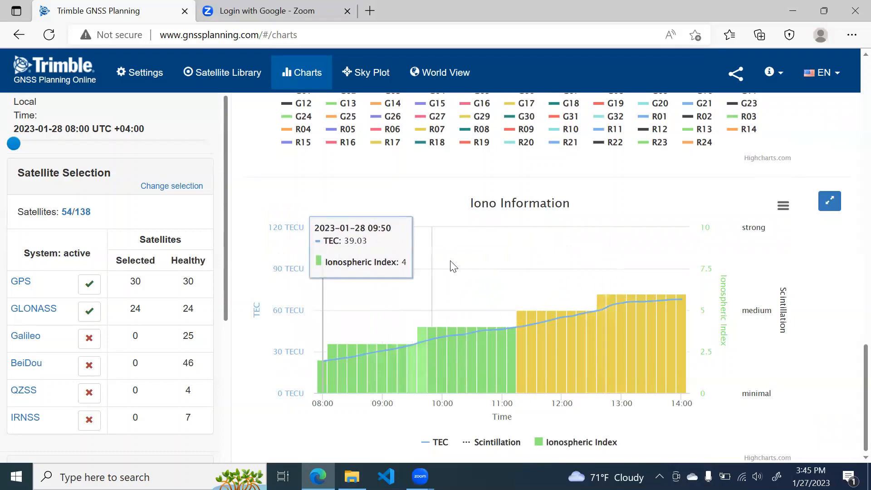
pyautogui.moveTo(502, 265)
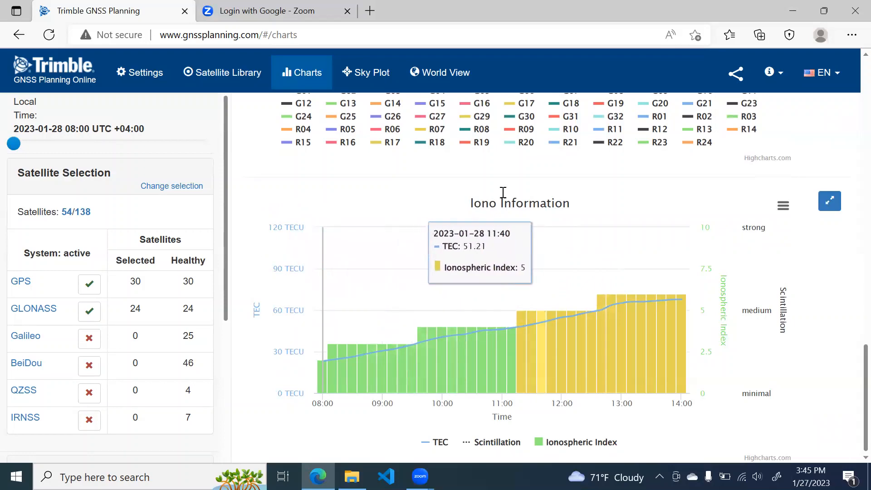
pyautogui.scroll(-3)
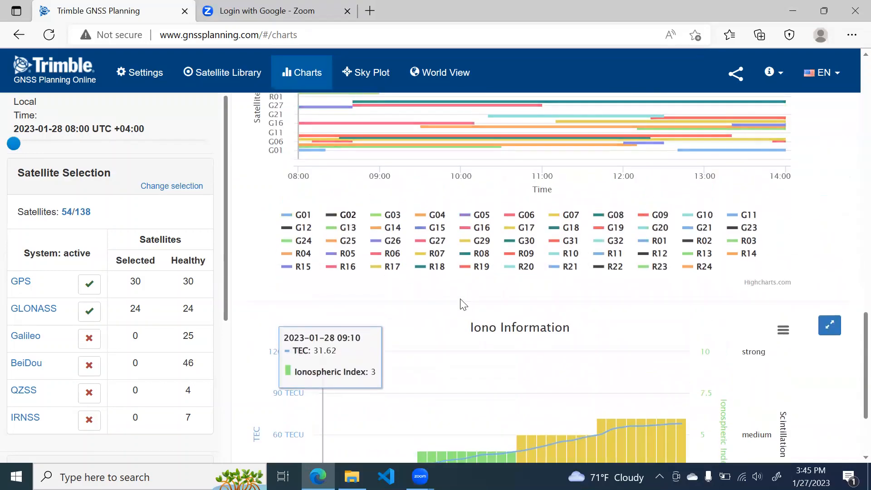
pyautogui.scroll(-3)
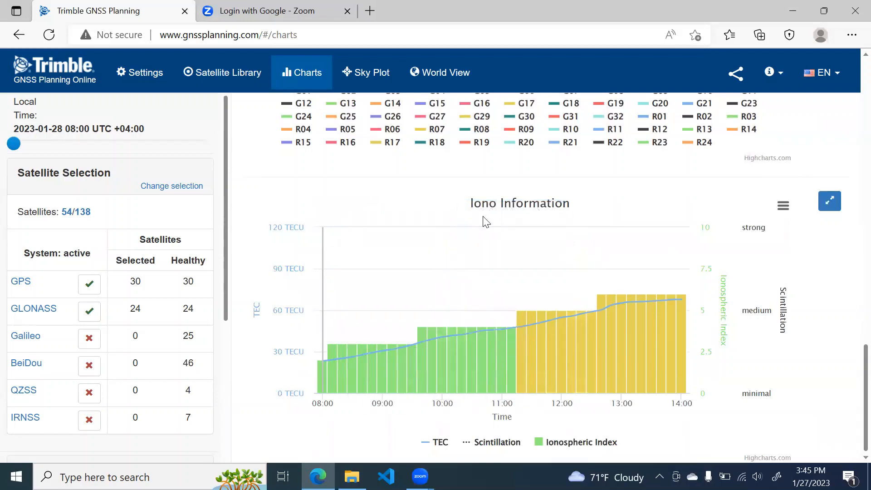
pyautogui.moveTo(406, 223)
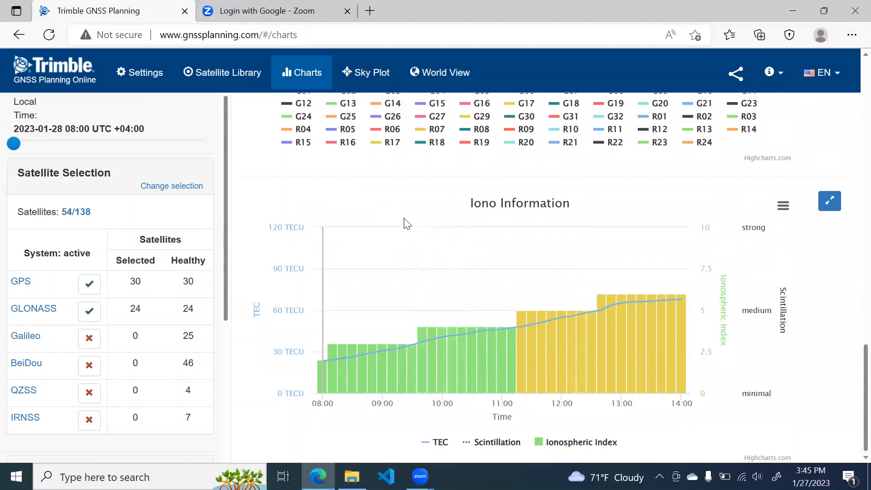
# - Scroll back to the Number of Satellites chart, then switch to the Sky Plot at 08:00
pyautogui.scroll(-3)
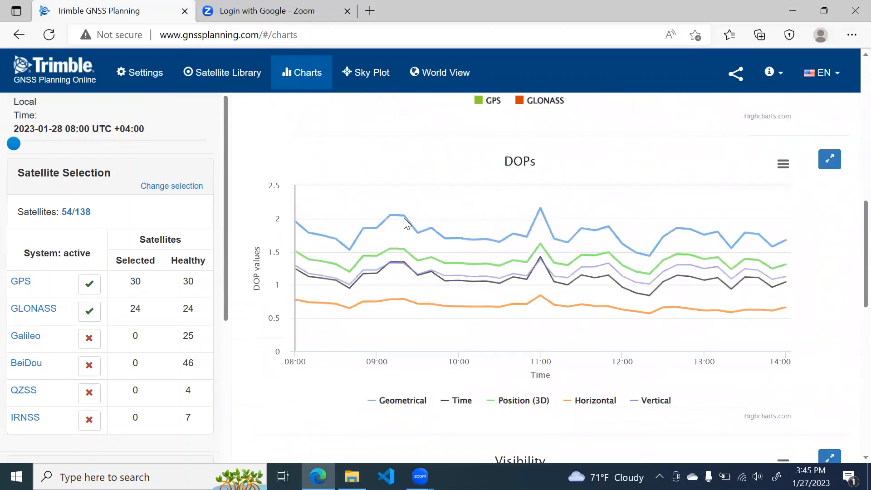
pyautogui.scroll(-3)
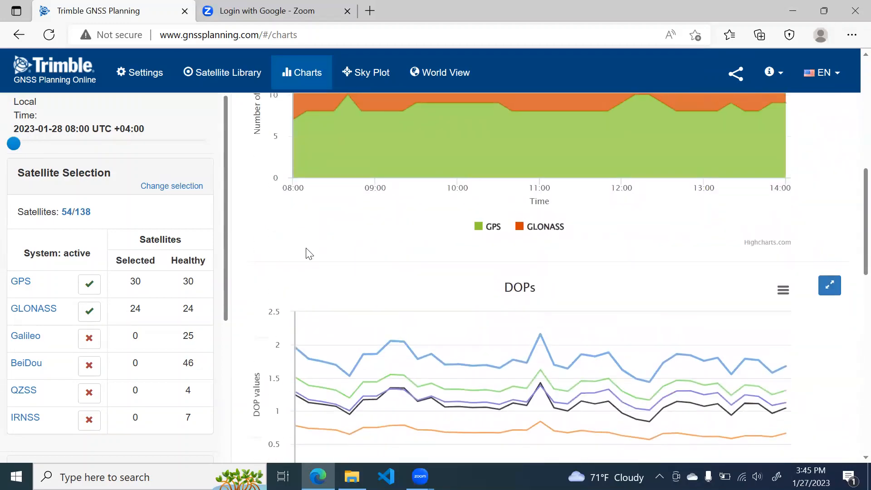
pyautogui.scroll(3)
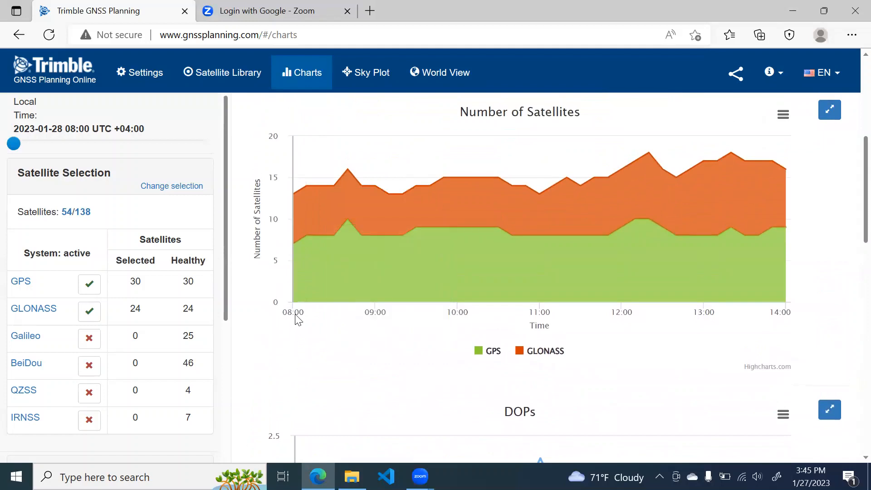
pyautogui.moveTo(302, 367)
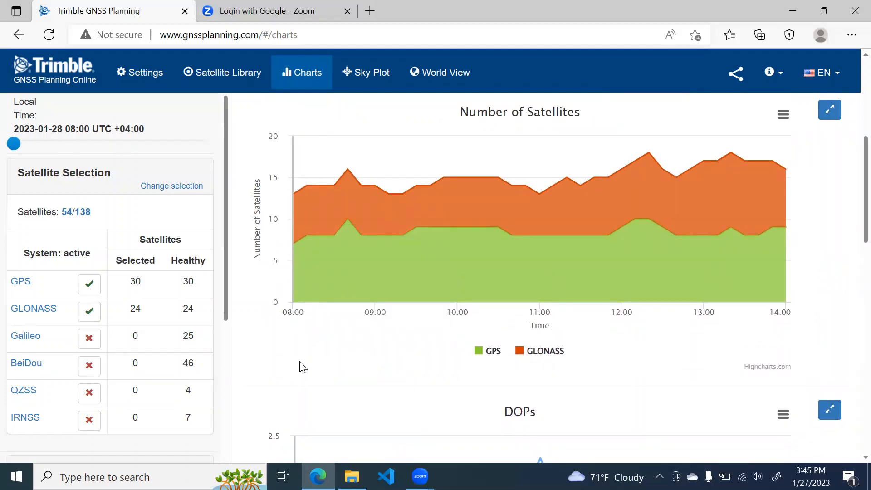
pyautogui.moveTo(376, 178)
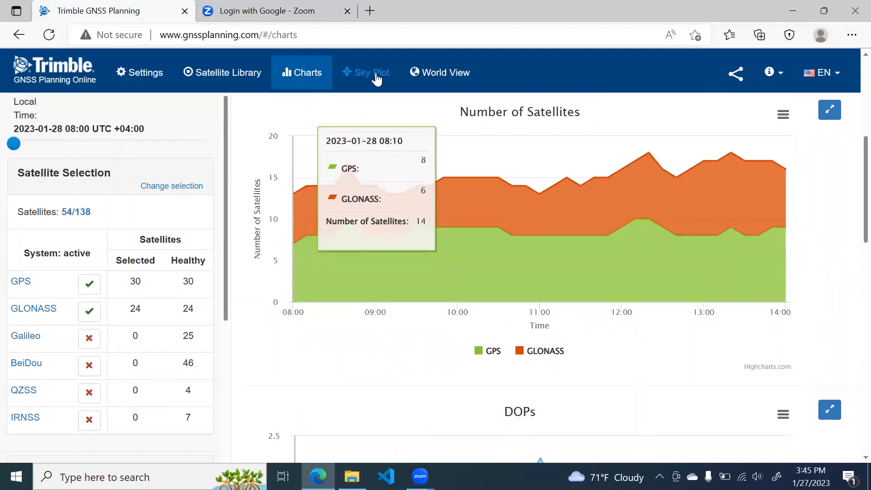
pyautogui.click(365, 72)
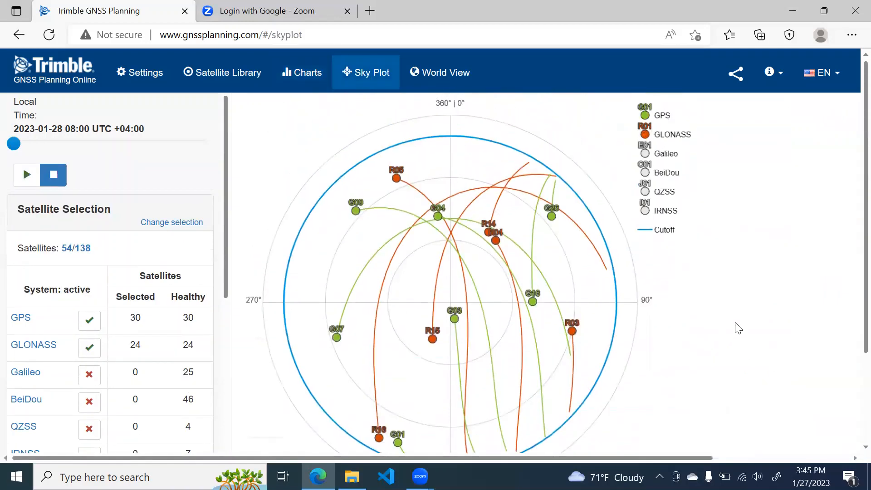
# - Switch to World View and zoom out to see GPS and GLONASS ground tracks
pyautogui.click(440, 72)
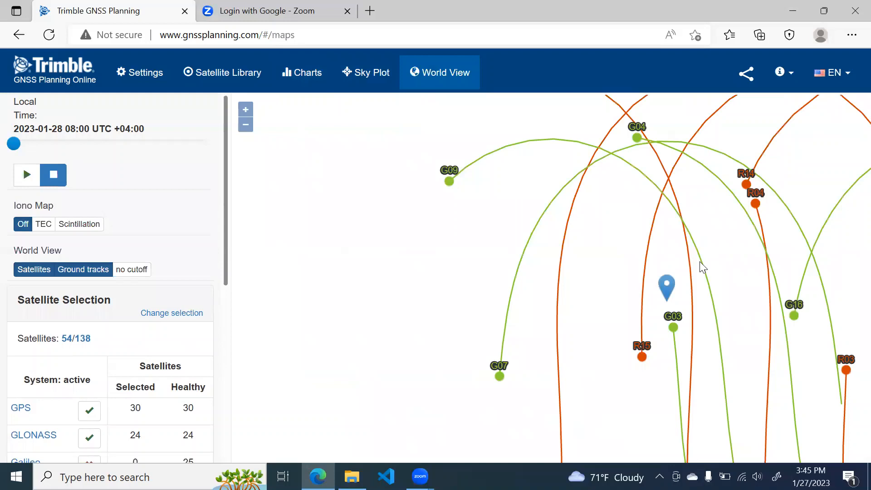
pyautogui.moveTo(751, 255)
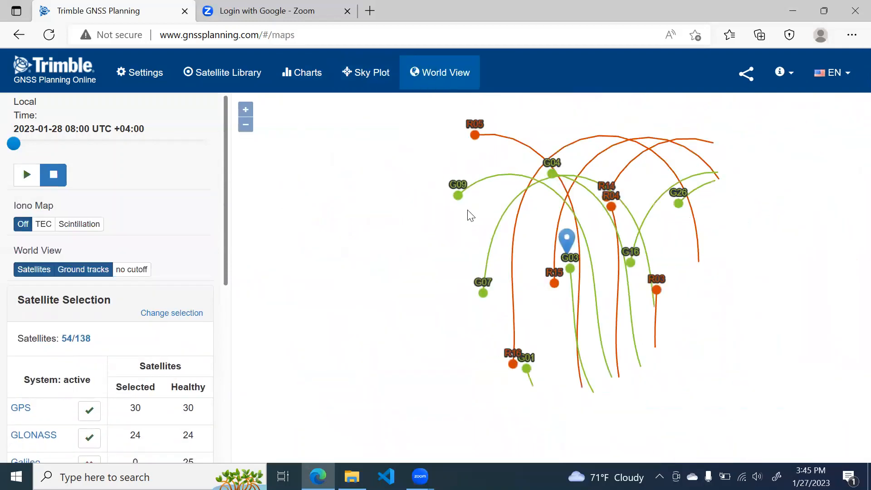
pyautogui.click(245, 124)
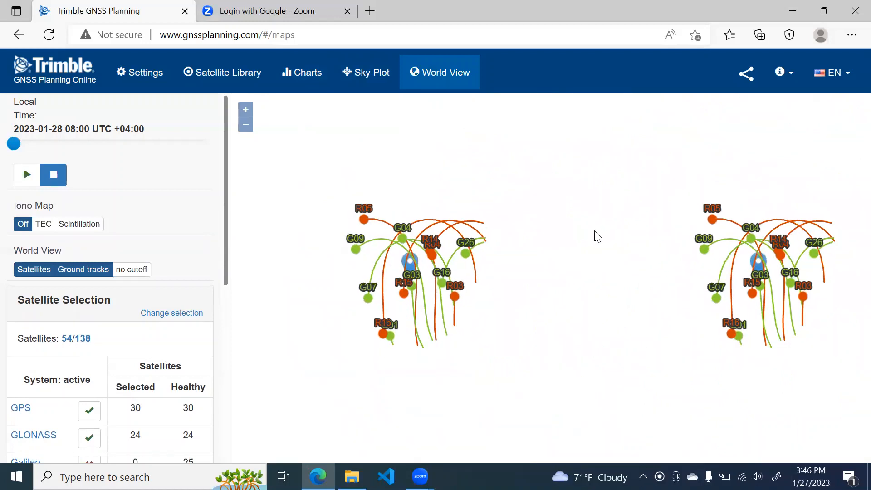
pyautogui.moveTo(545, 196)
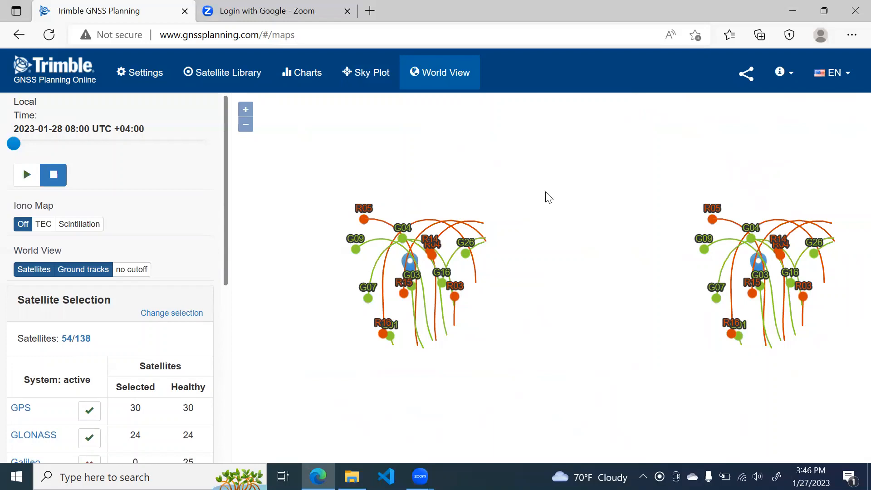
pyautogui.moveTo(569, 205)
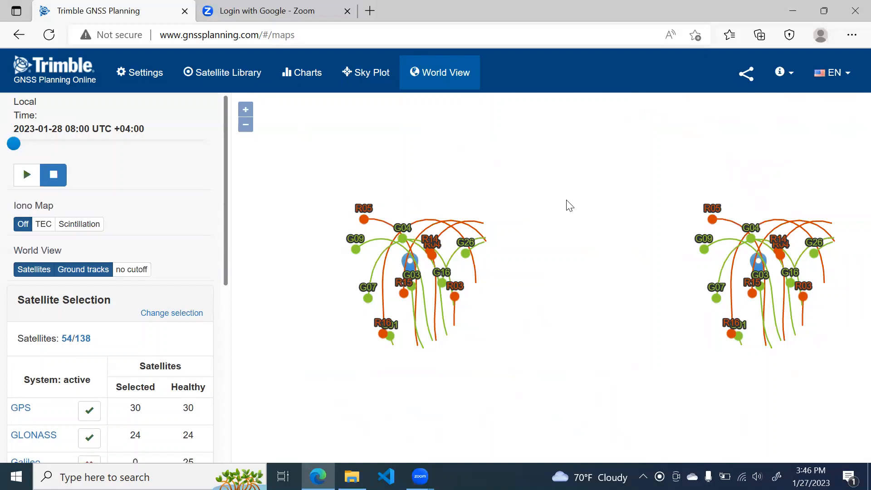